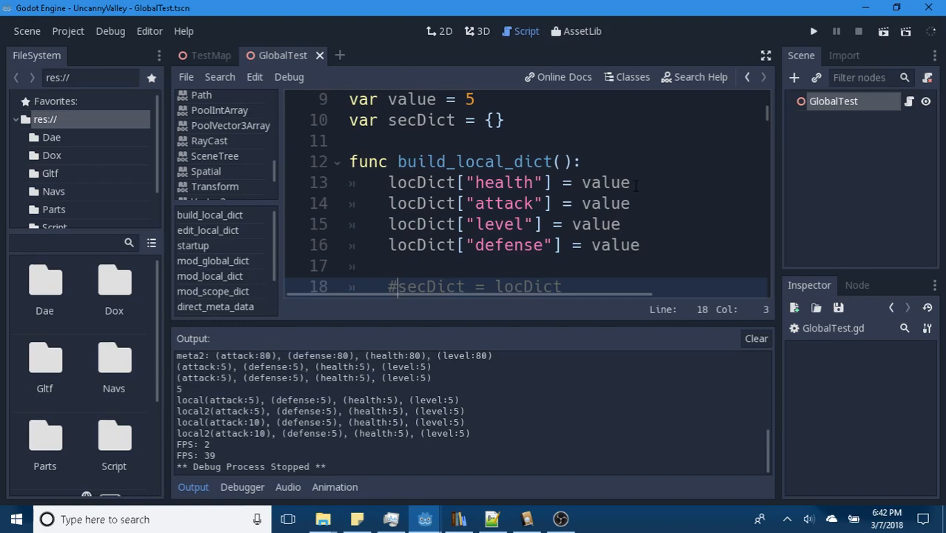
mouse_move(792, 78)
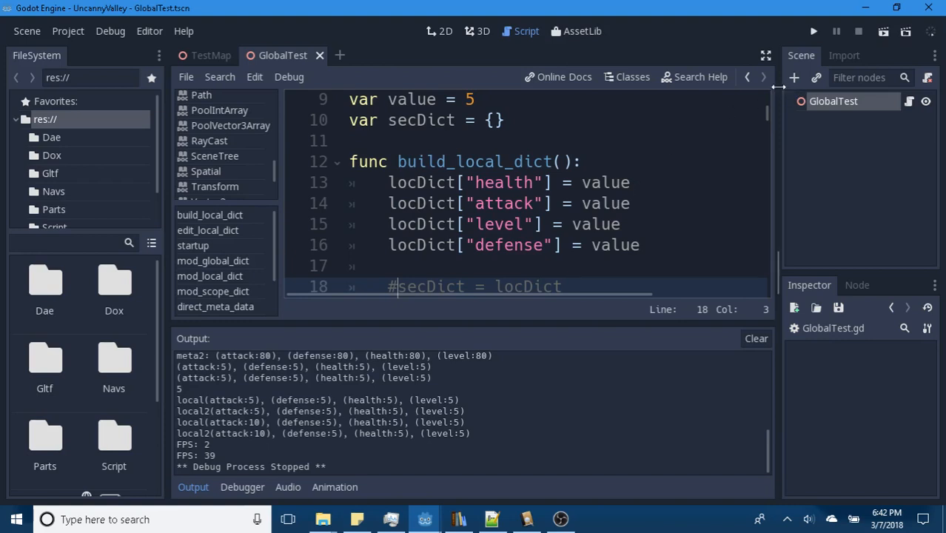
mouse_move(684, 166)
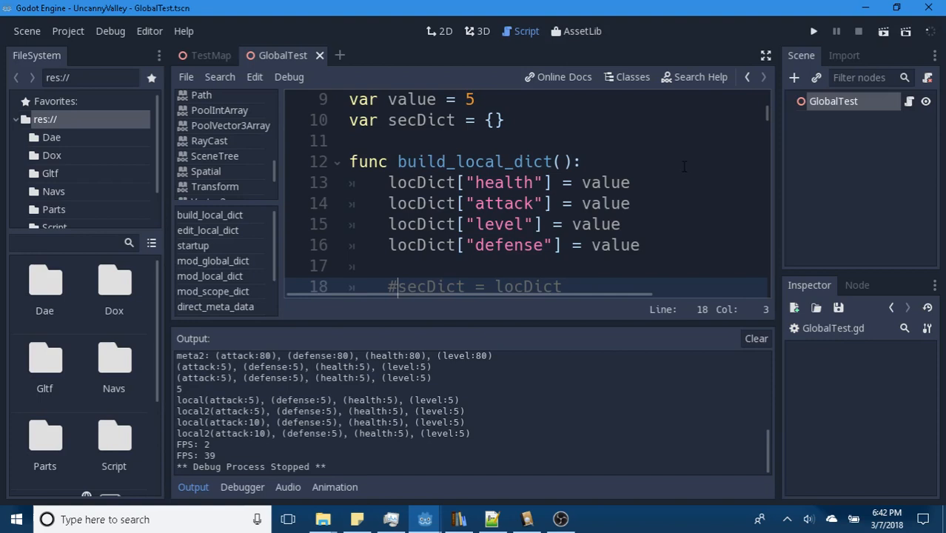
mouse_move(295, 164)
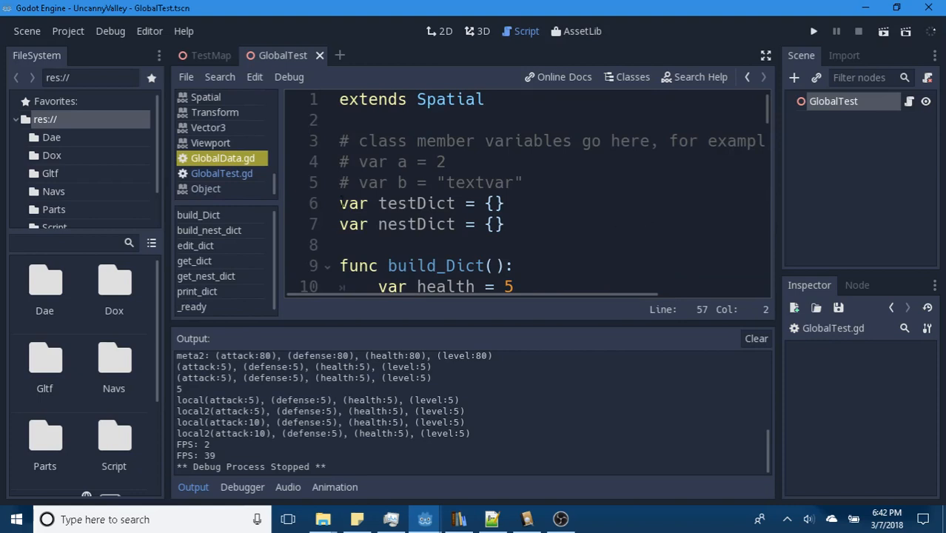
mouse_move(410, 162)
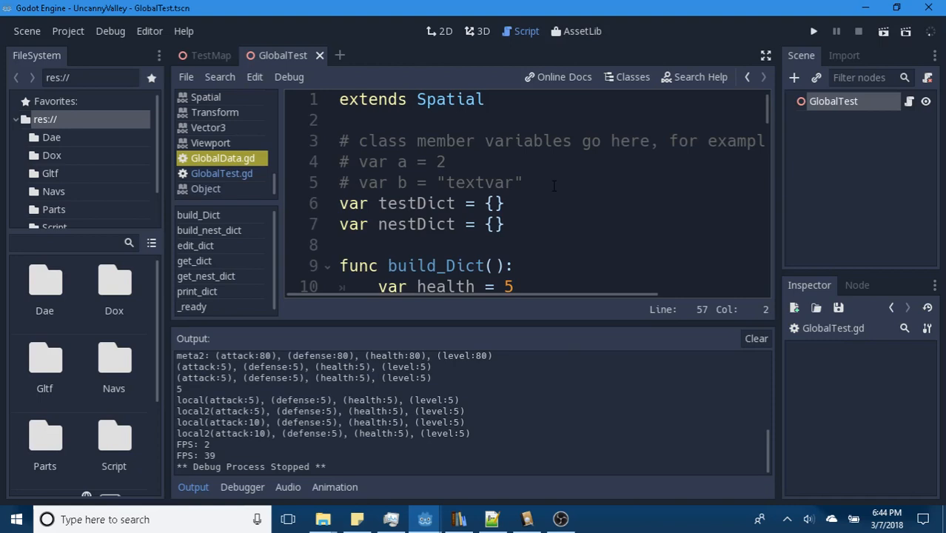
scroll("down", 3)
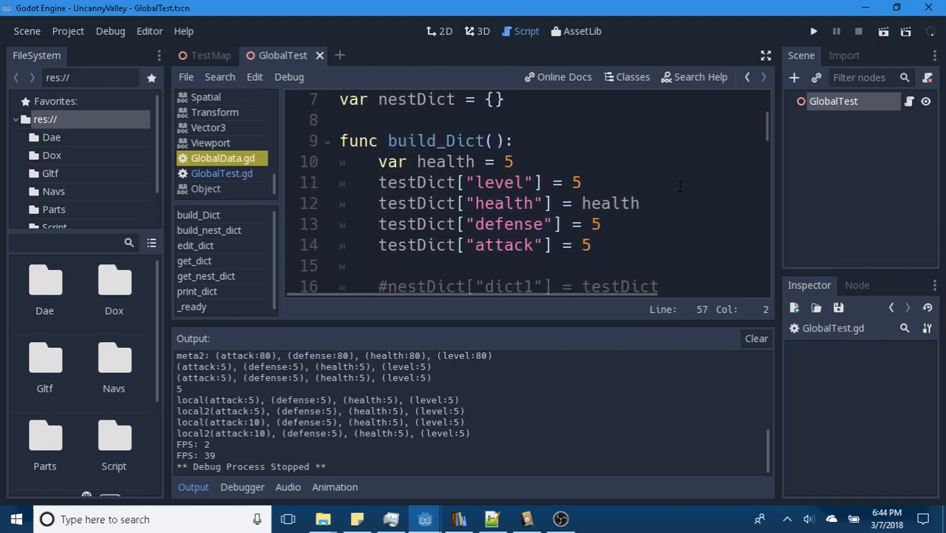
mouse_move(684, 176)
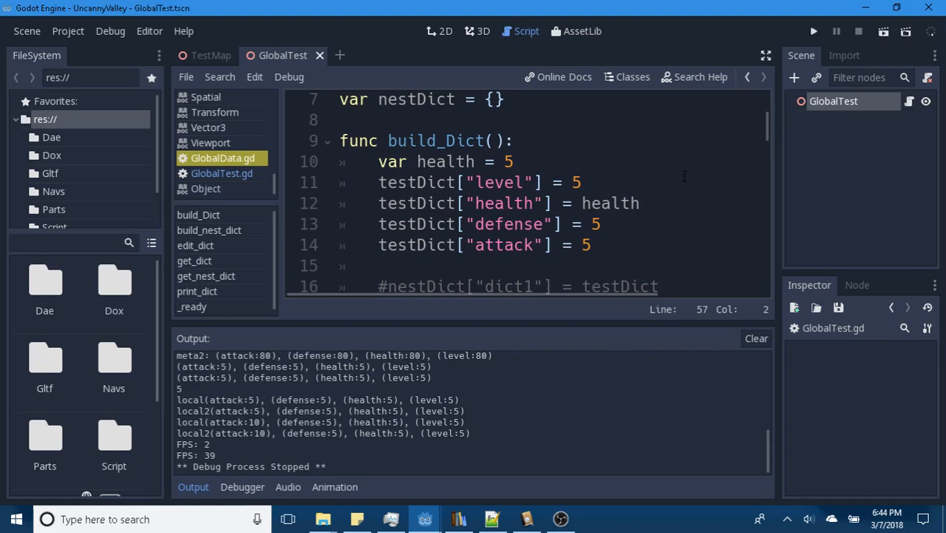
scroll("down", 3)
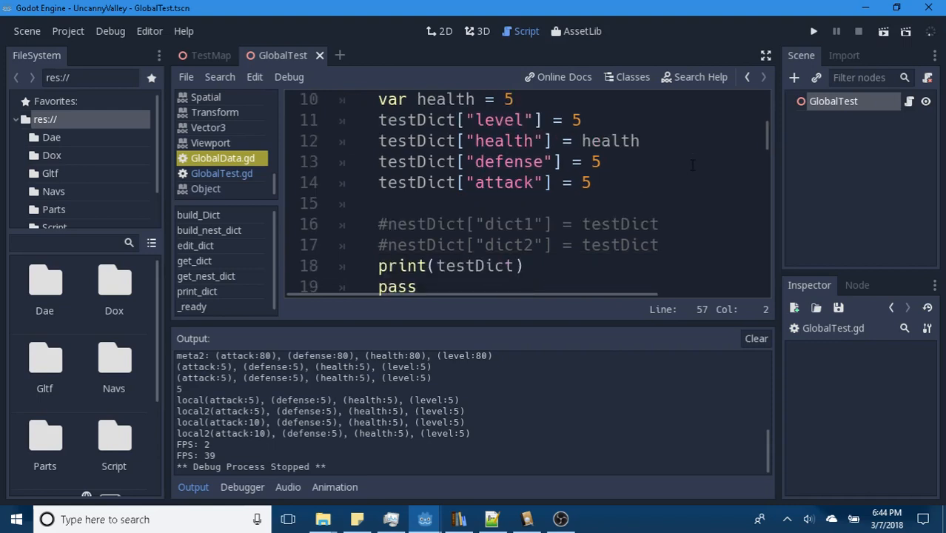
scroll("down", 3)
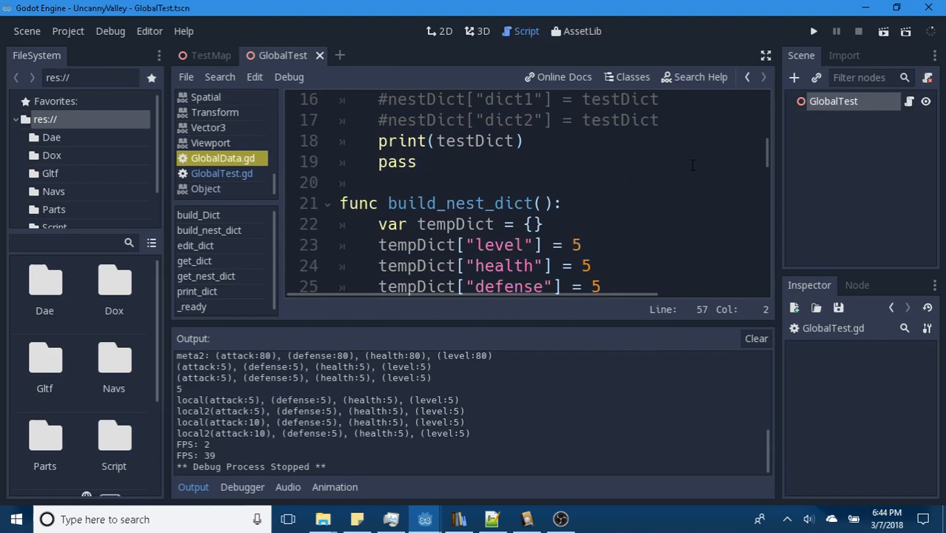
scroll("down", 3)
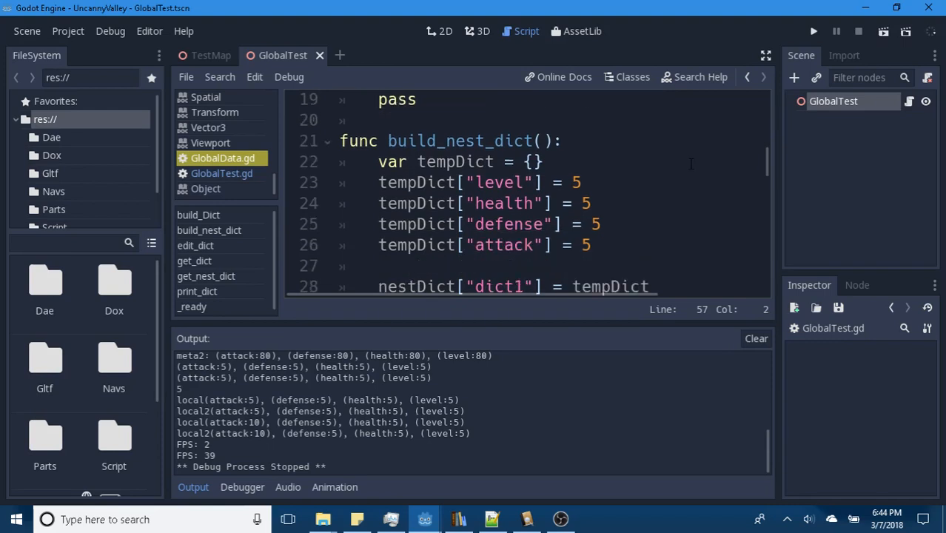
scroll("down", 3)
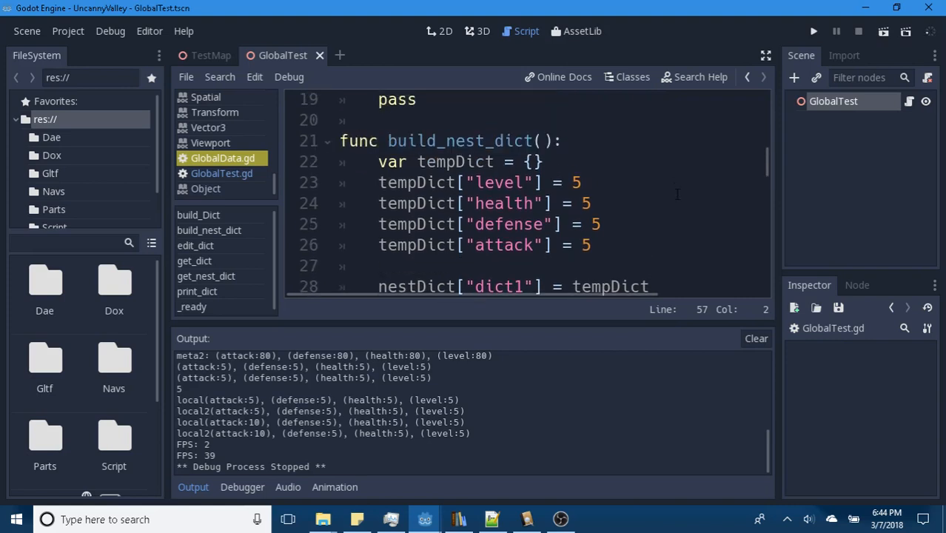
mouse_move(671, 207)
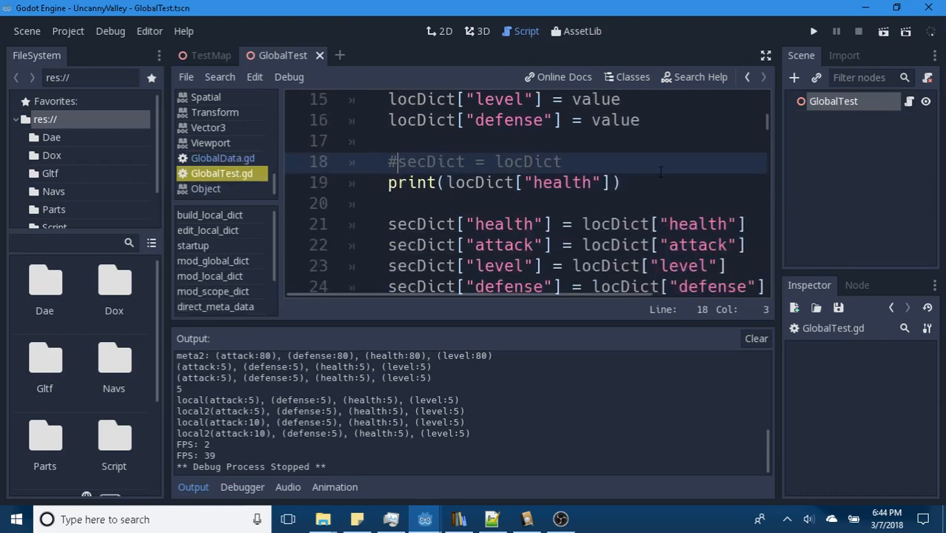
Add a pass line after the secDict assignments in build_local_dict.
scroll("down", 3)
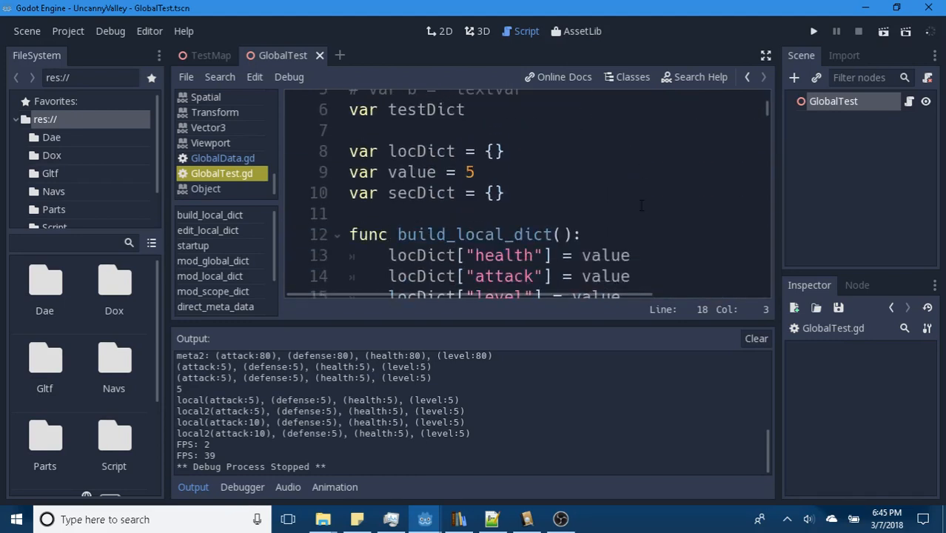
mouse_move(588, 205)
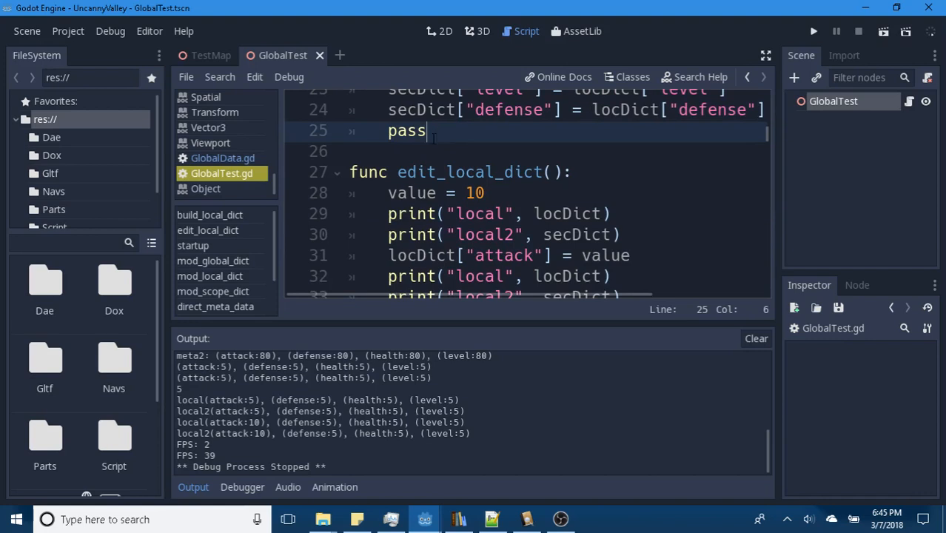
left_click(223, 158)
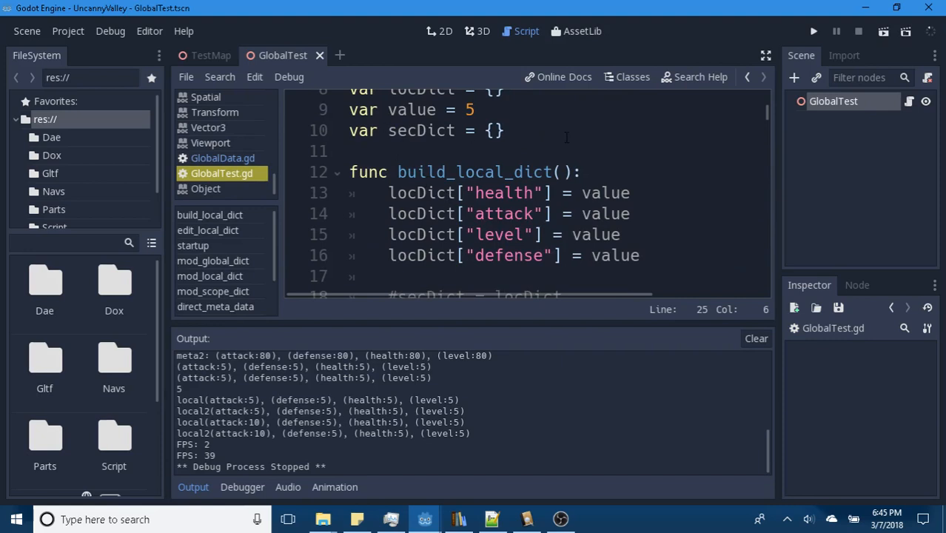
scroll("down", 3)
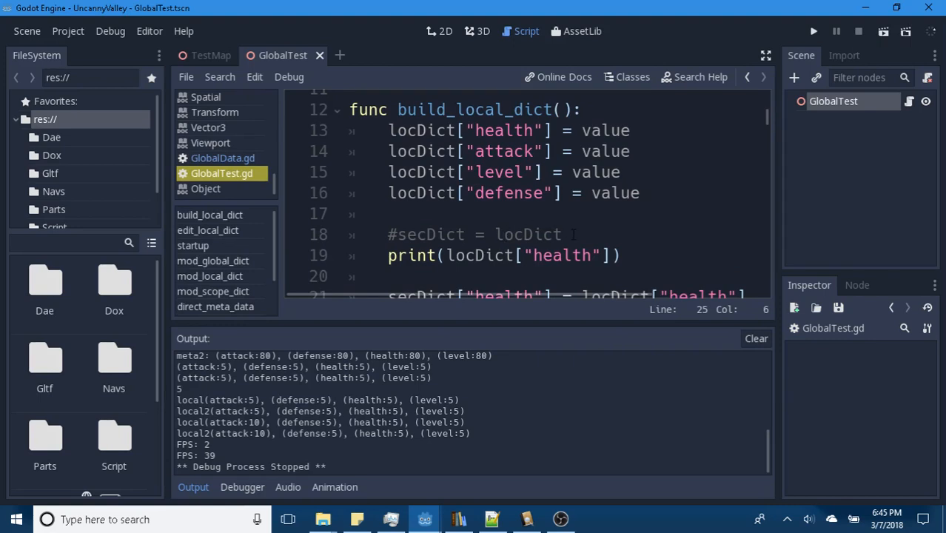
scroll("down", 3)
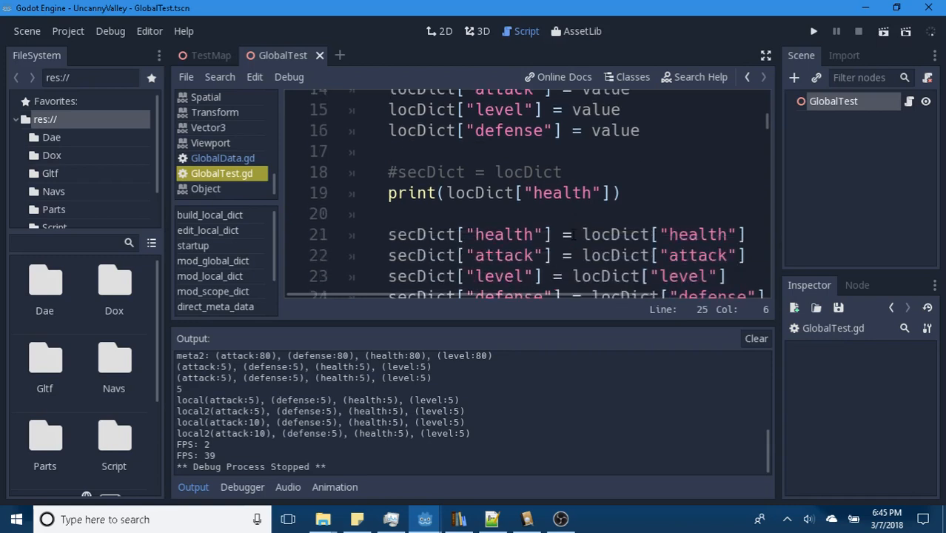
type("pass")
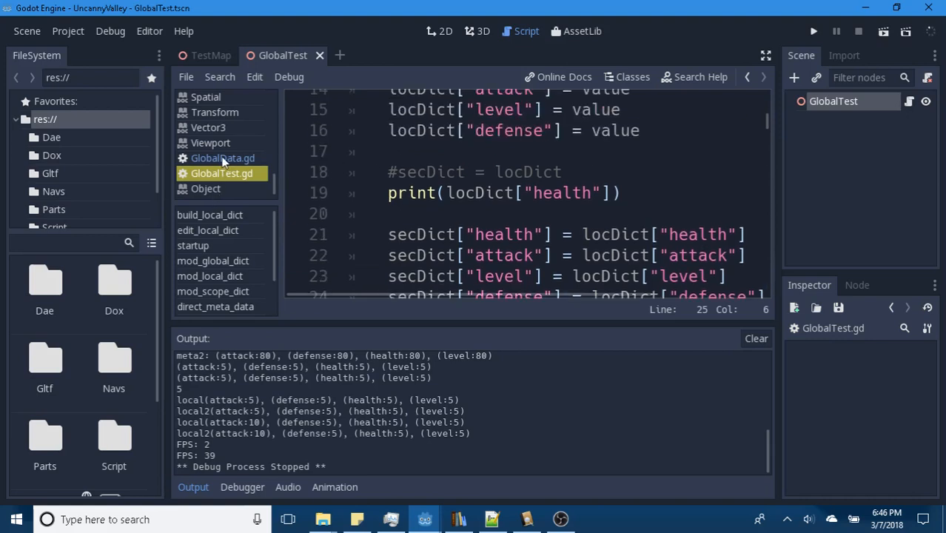
Read through GlobalData.gd's get_dict, print_dict and _ready functions.
left_click(222, 158)
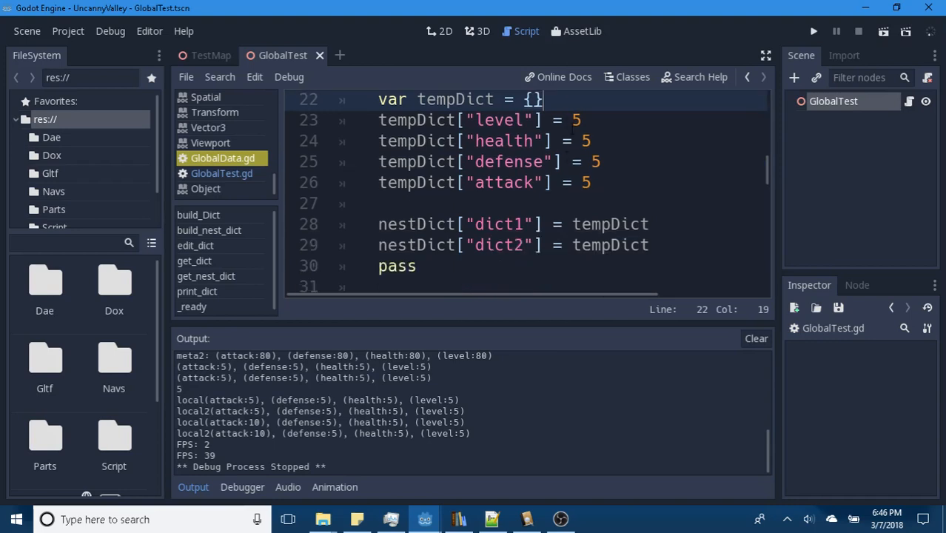
scroll("down", 3)
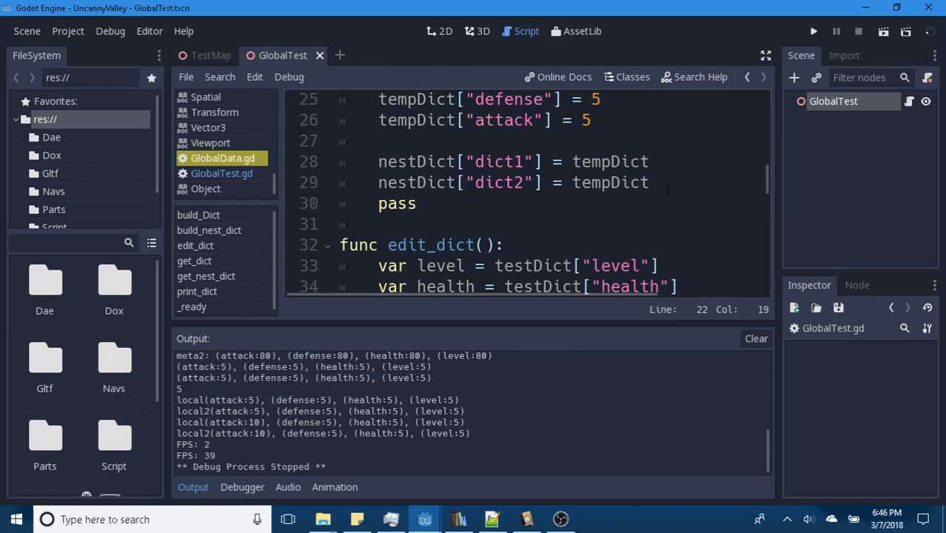
scroll("down", 3)
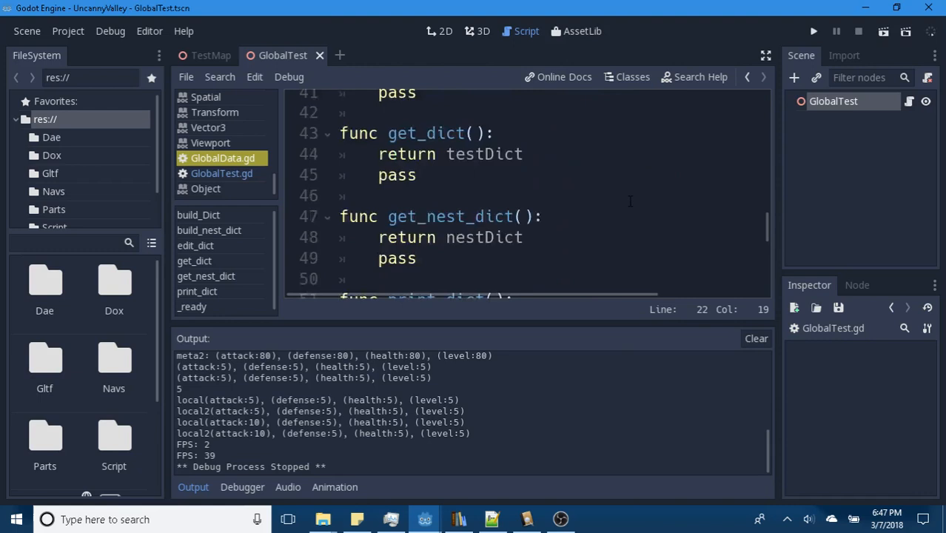
scroll("down", 3)
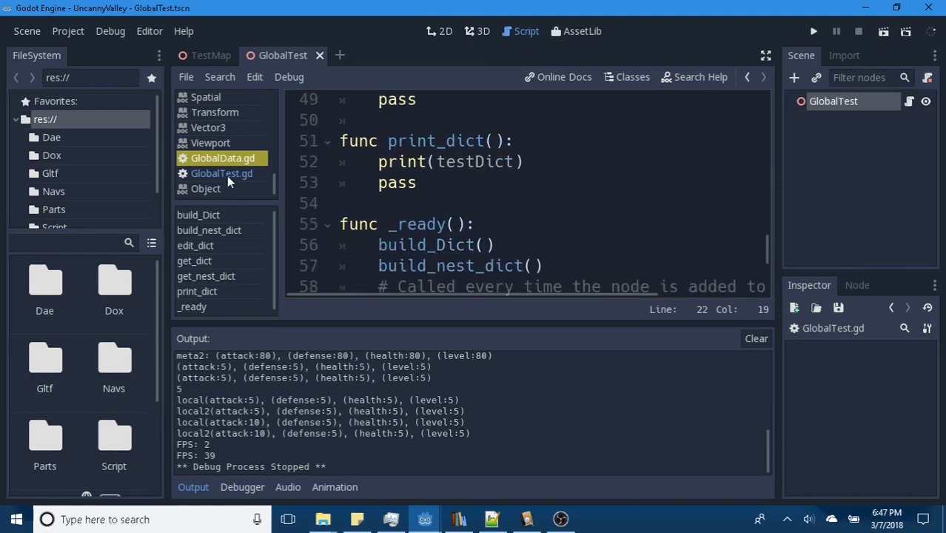
Start a new edit_nest_dict() function below the secDict lines in GlobalTest.gd.
left_click(221, 173)
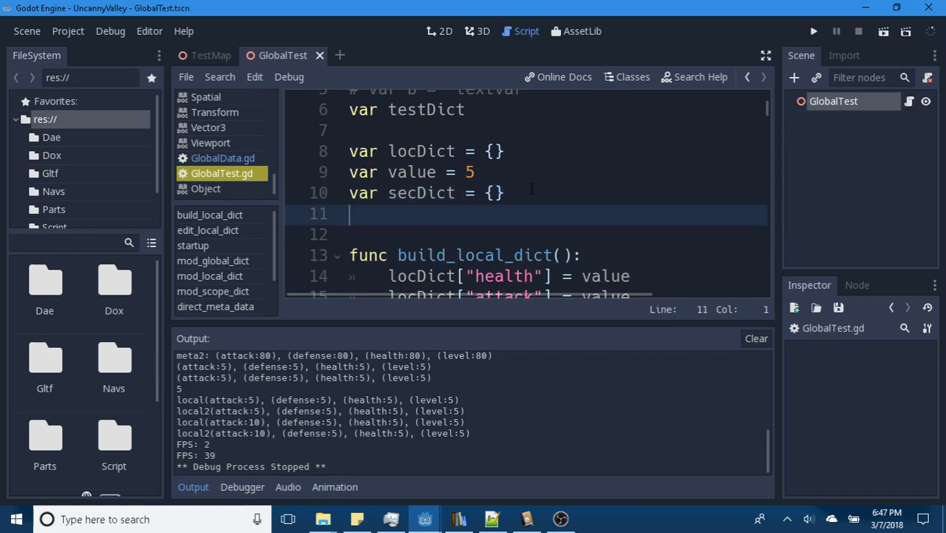
type("fun")
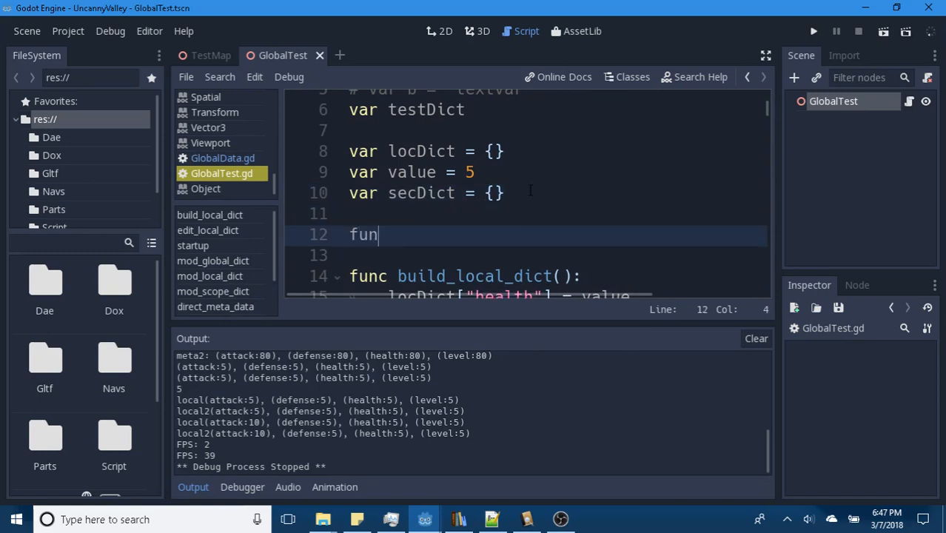
type("c")
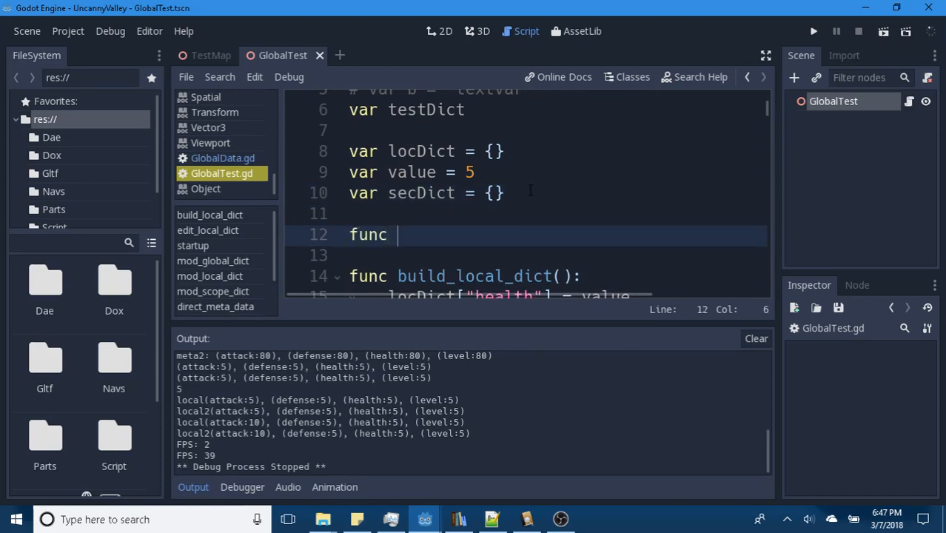
type("edit")
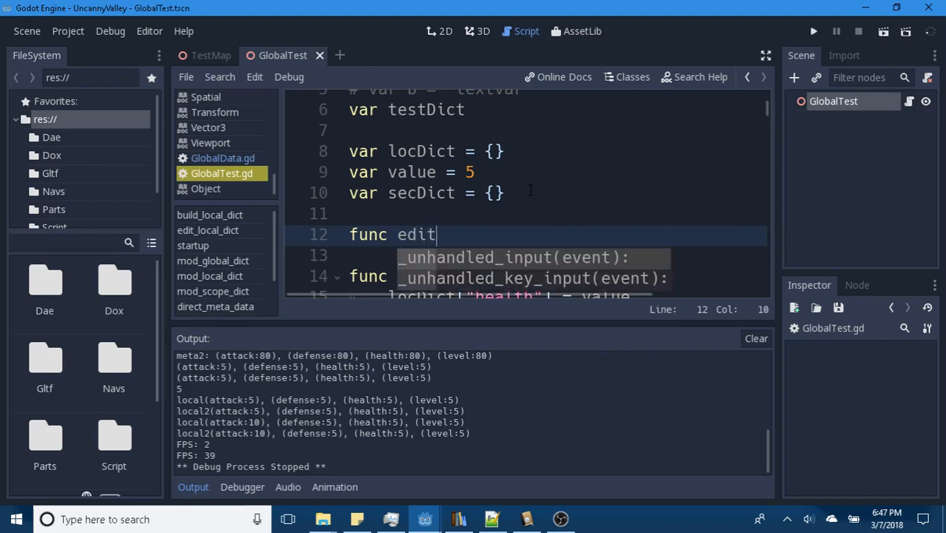
type("_n")
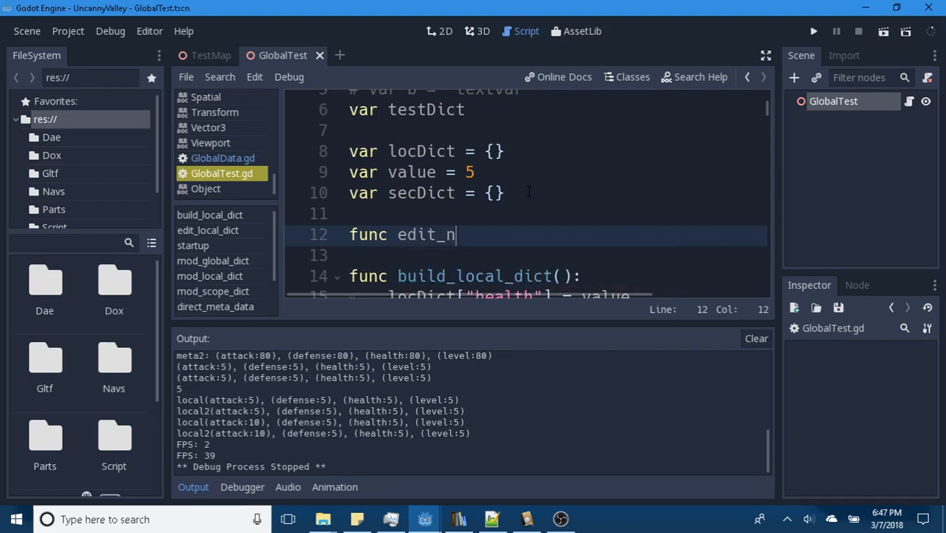
type("est_d")
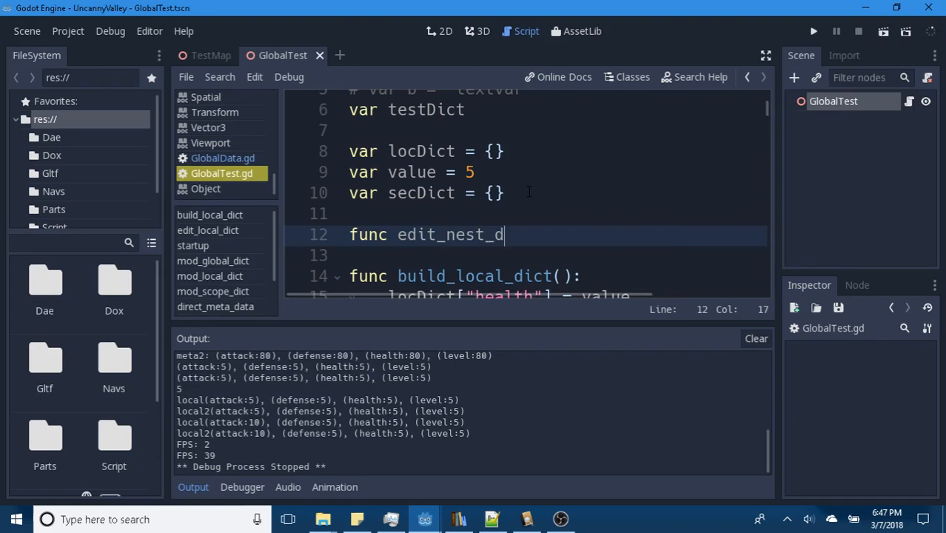
type("ict():")
left_click(527, 256)
type("pa")
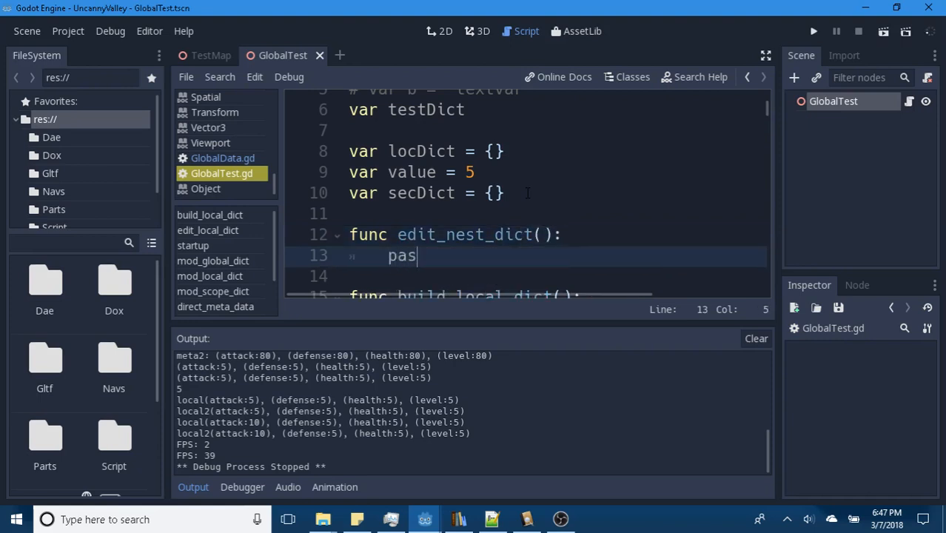
type("s")
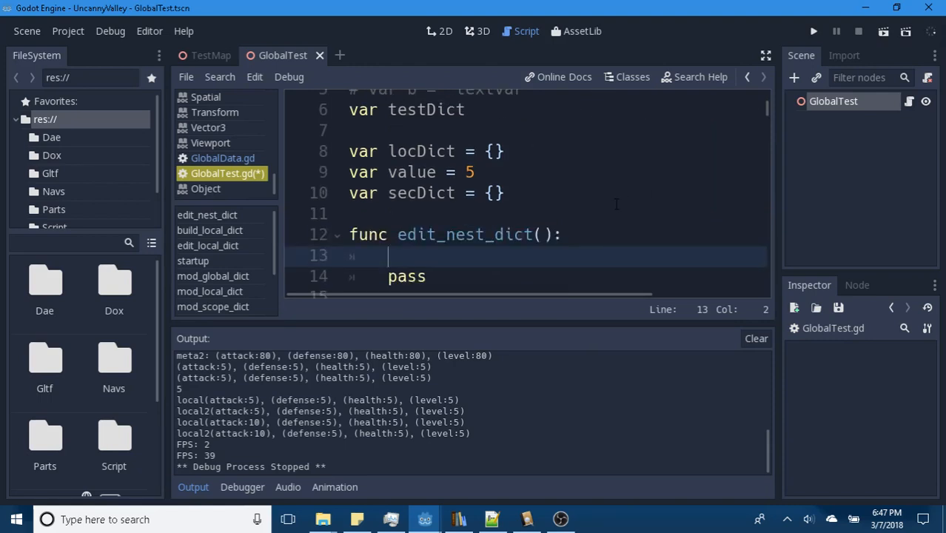
Begin declaring 'var tempDict =' above the function's pass line.
type("var")
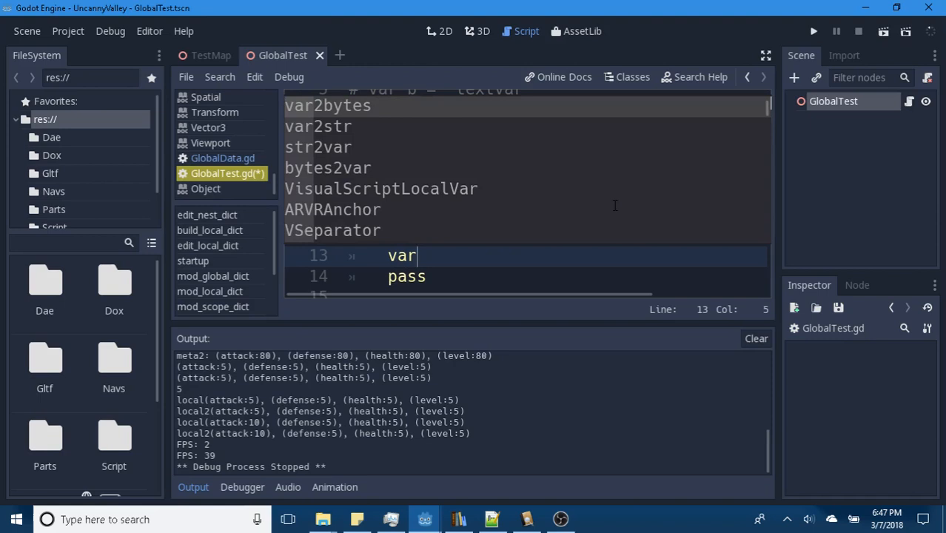
type("te")
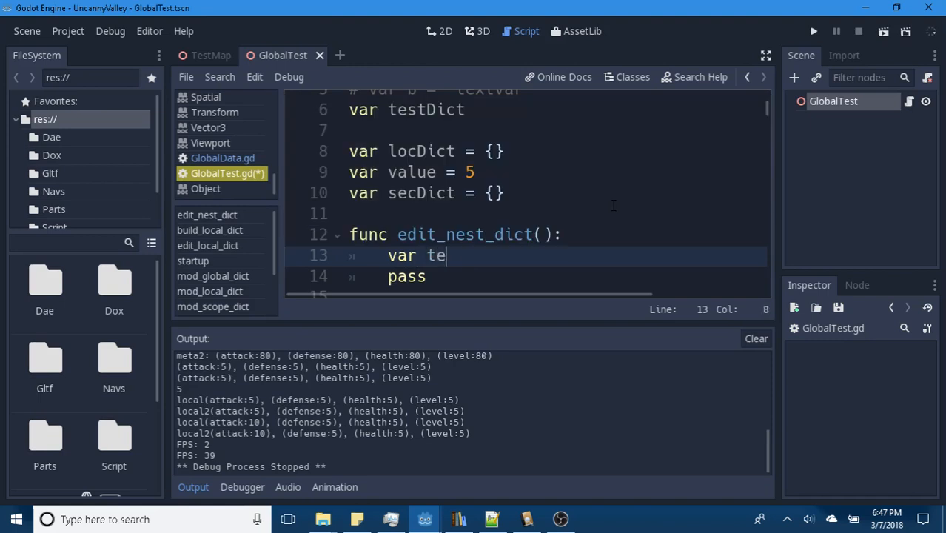
type("mp_")
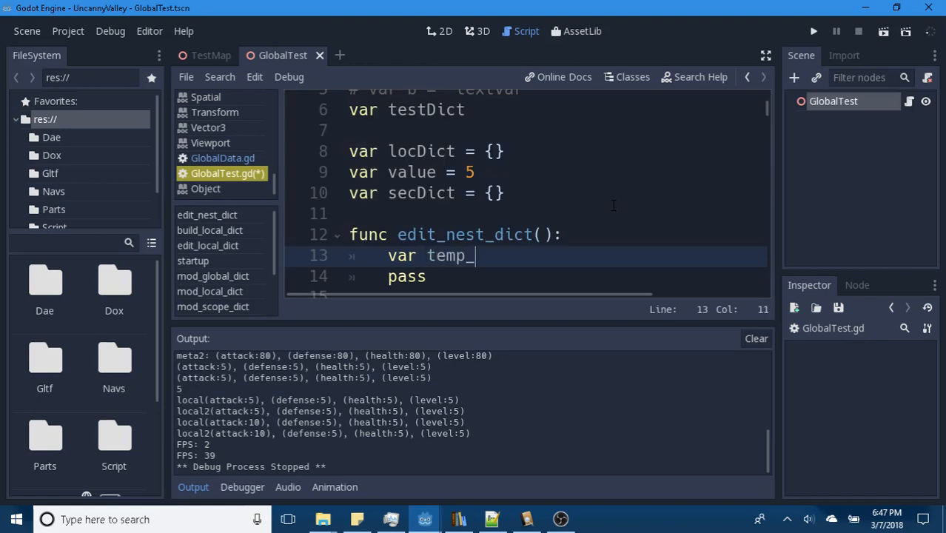
type("Dict")
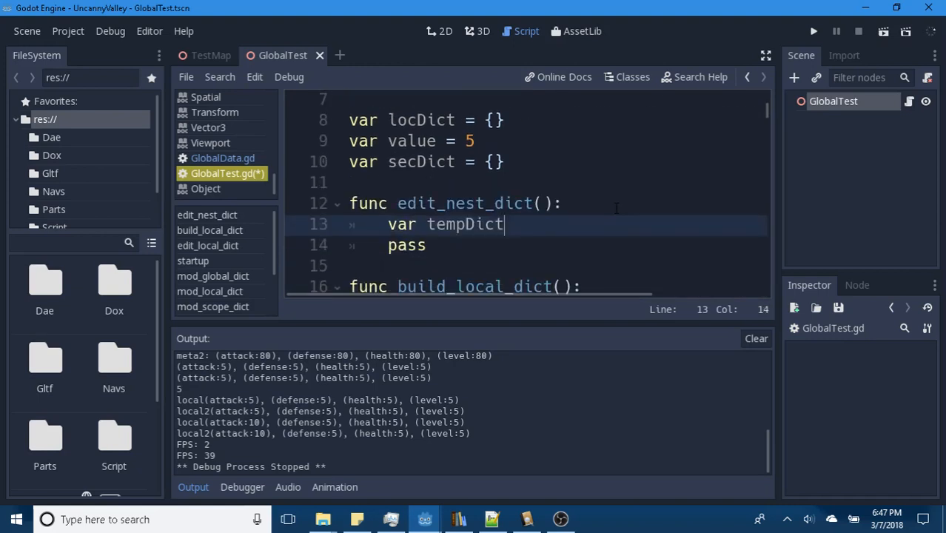
type("=")
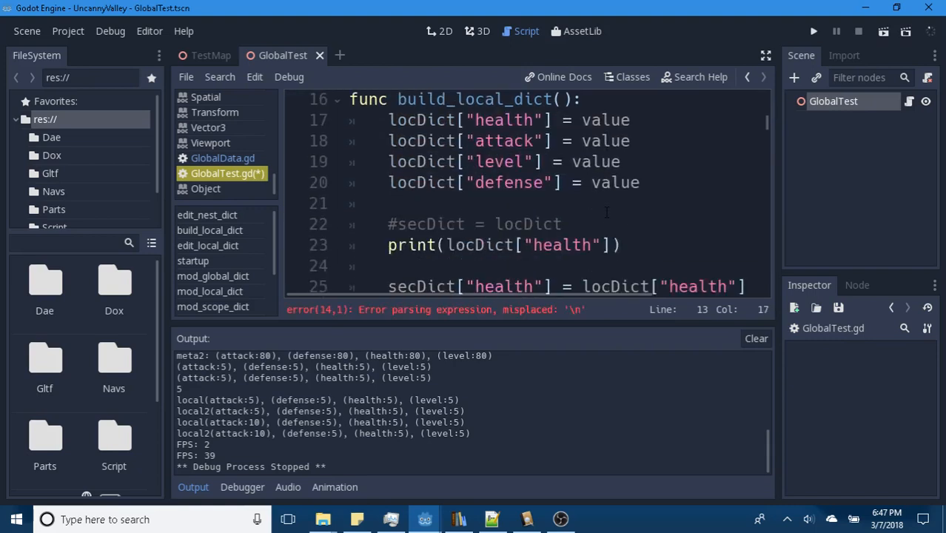
scroll("down", 3)
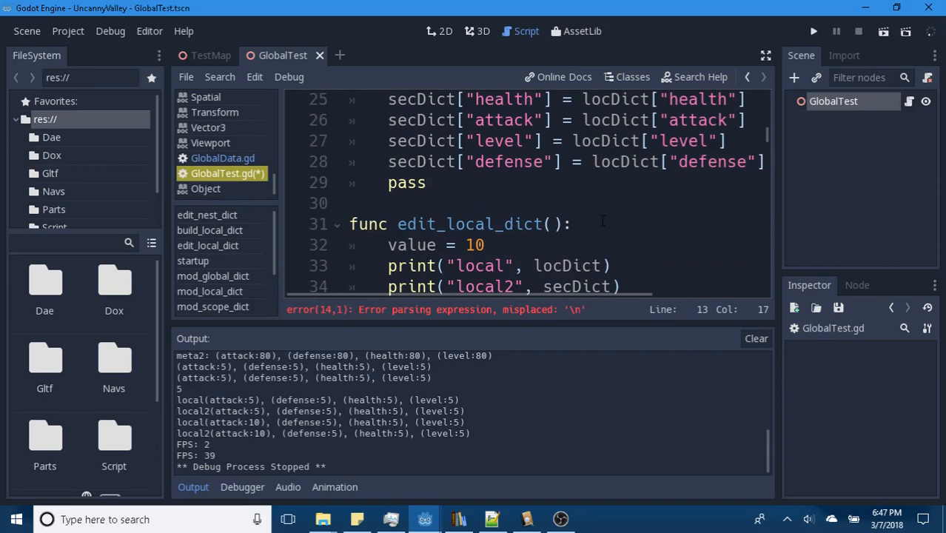
scroll("down", 3)
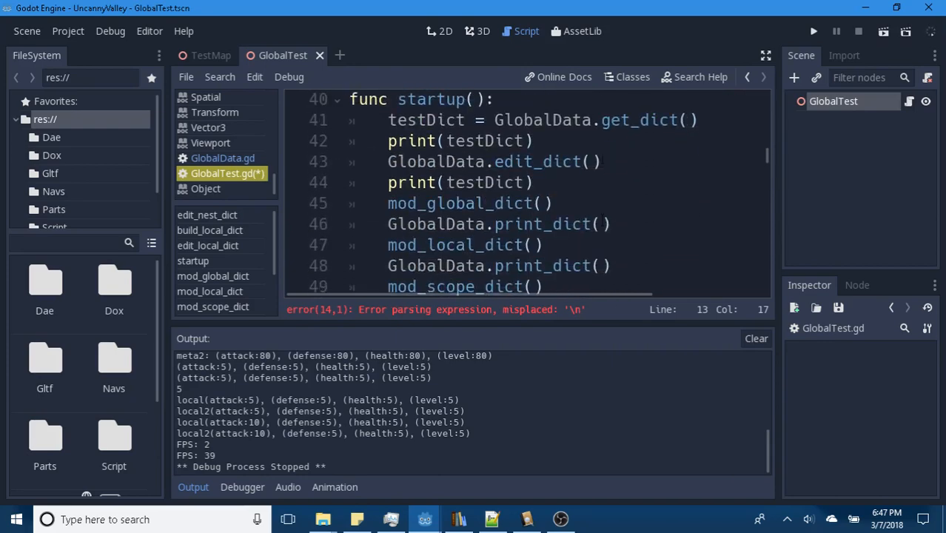
scroll("down", 3)
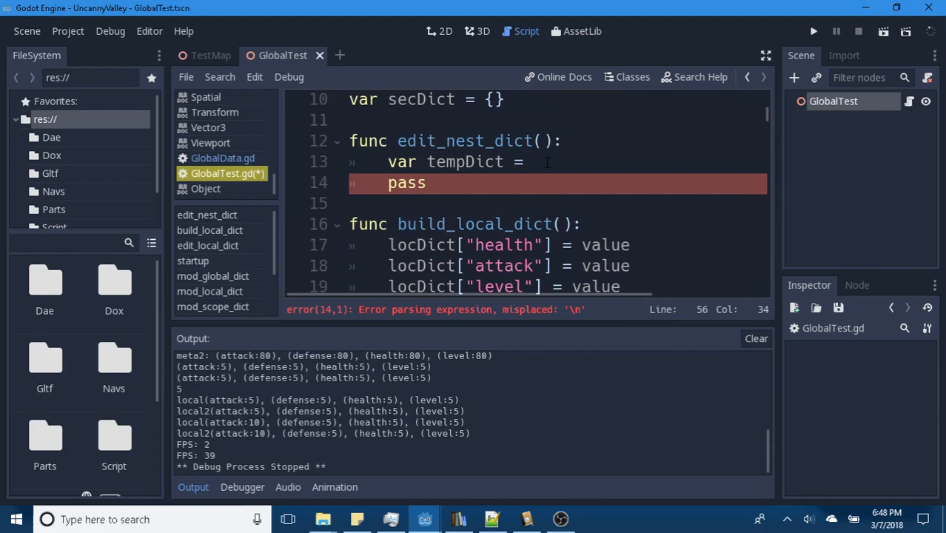
Assign GlobalData.get_nest_dict() to tempDict and start a tempDict[ line below.
type("GlobalData.get_nest_dict()")
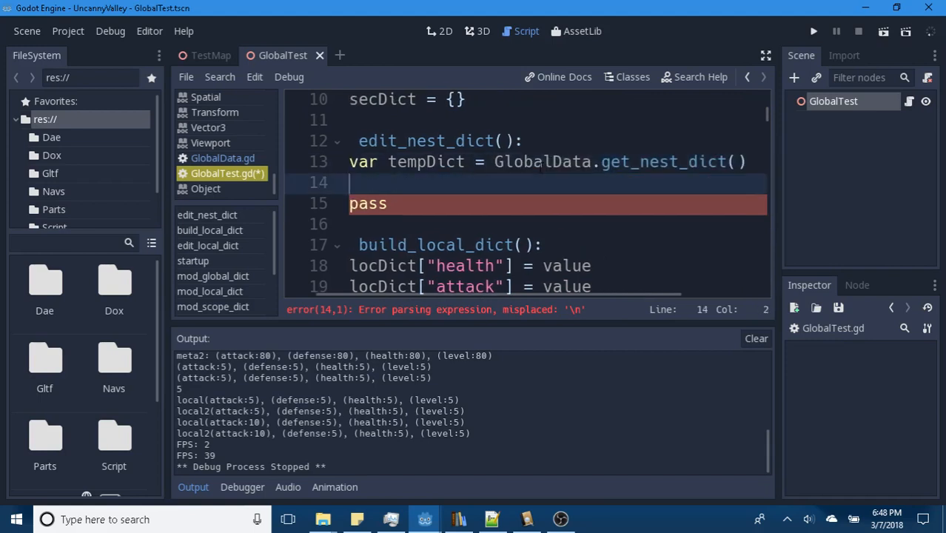
type("tempDict")
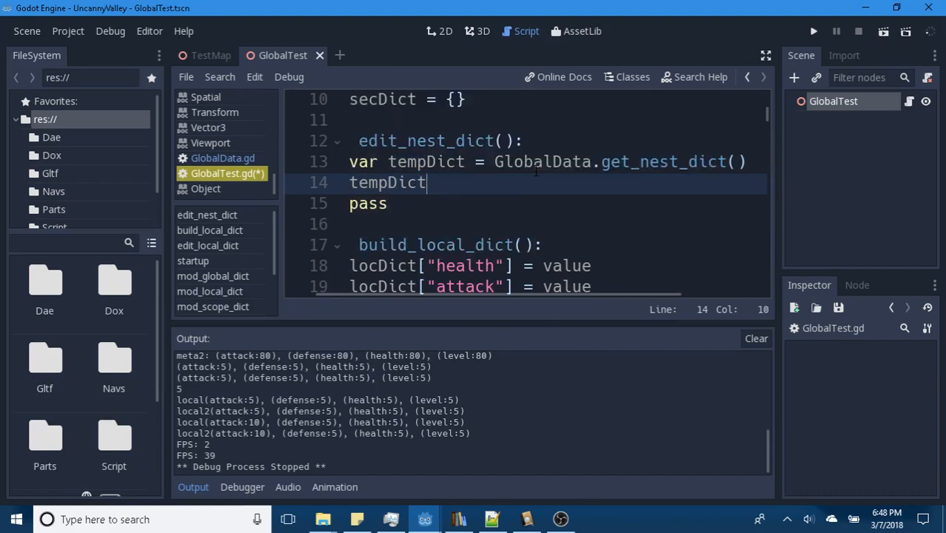
type("[")
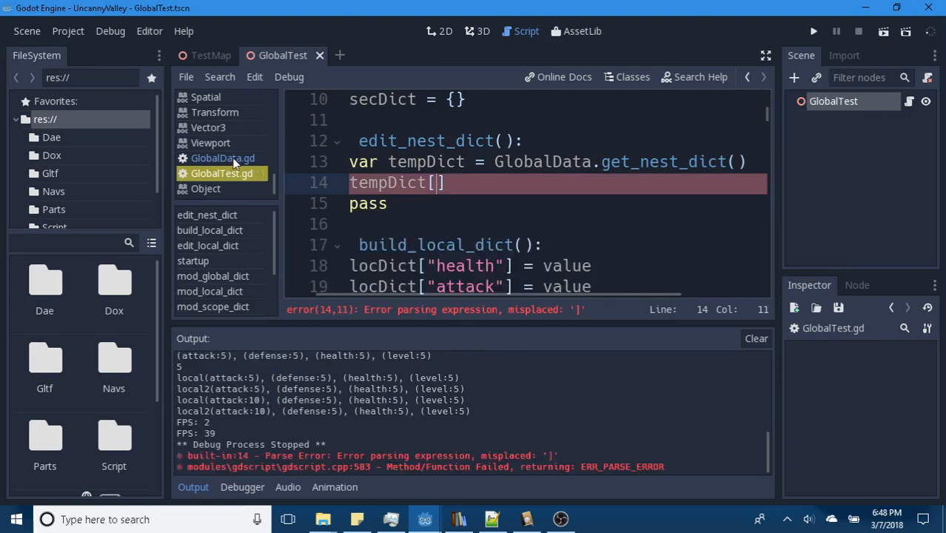
Check how GlobalData.gd builds the nested dictionary, then reopen GlobalTest.gd.
left_click(222, 158)
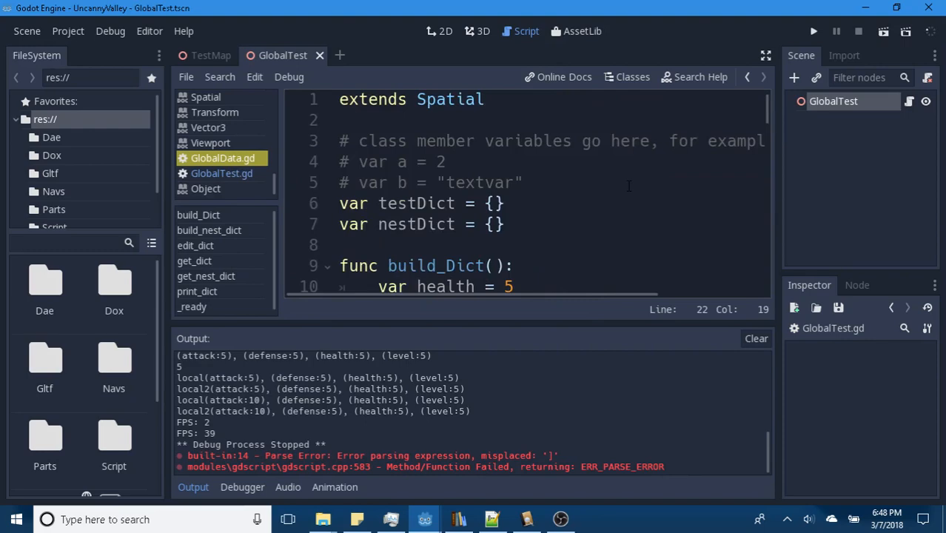
scroll("down", 3)
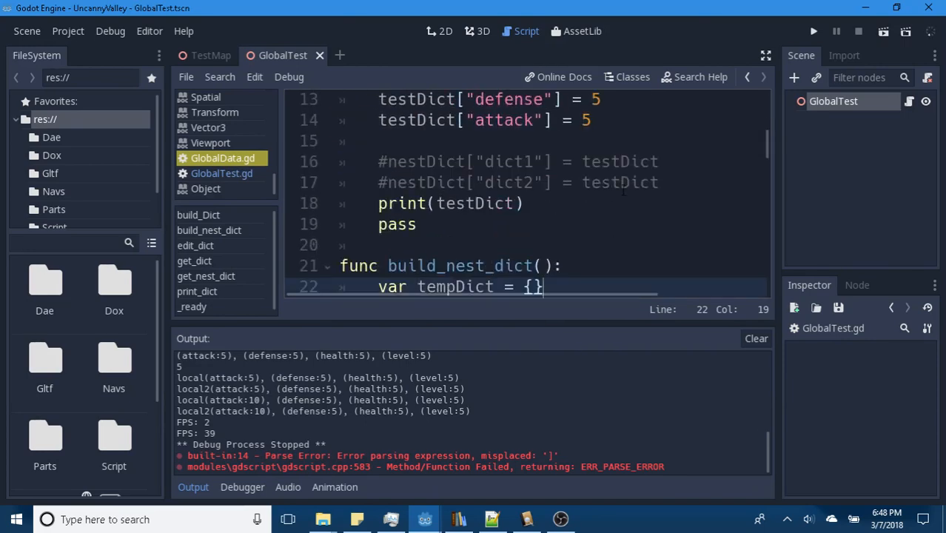
scroll("down", 3)
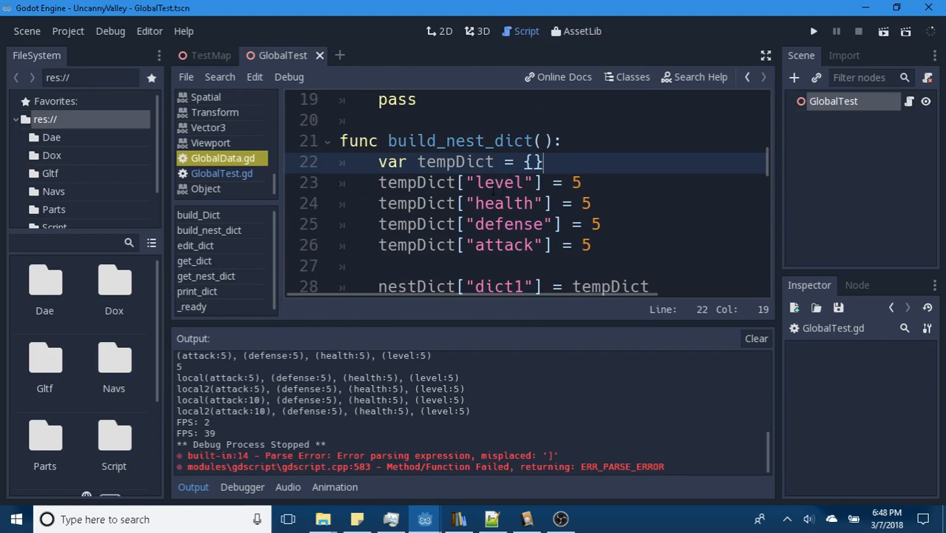
scroll("down", 3)
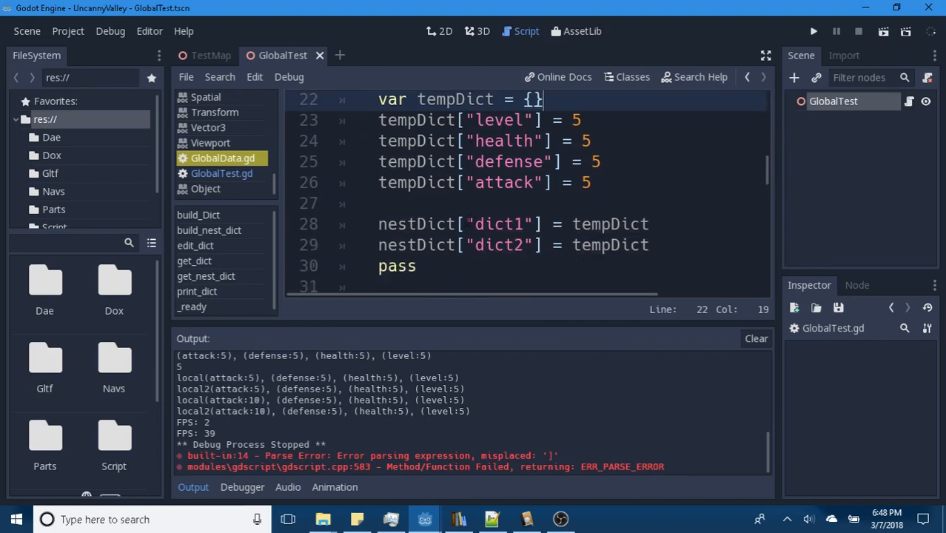
double_click(497, 224)
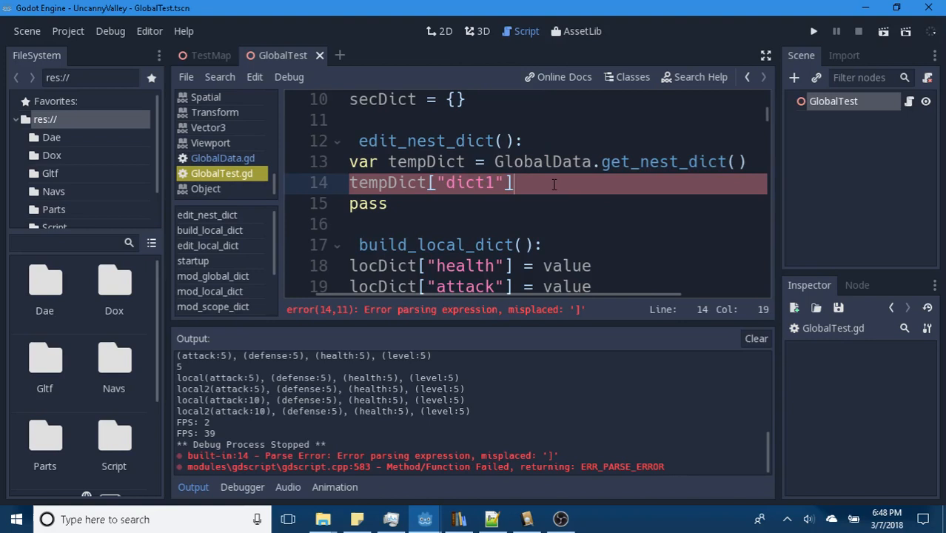
Extend line 14 to tempDict["dict1"]["attack"] with an = sign.
type("a")
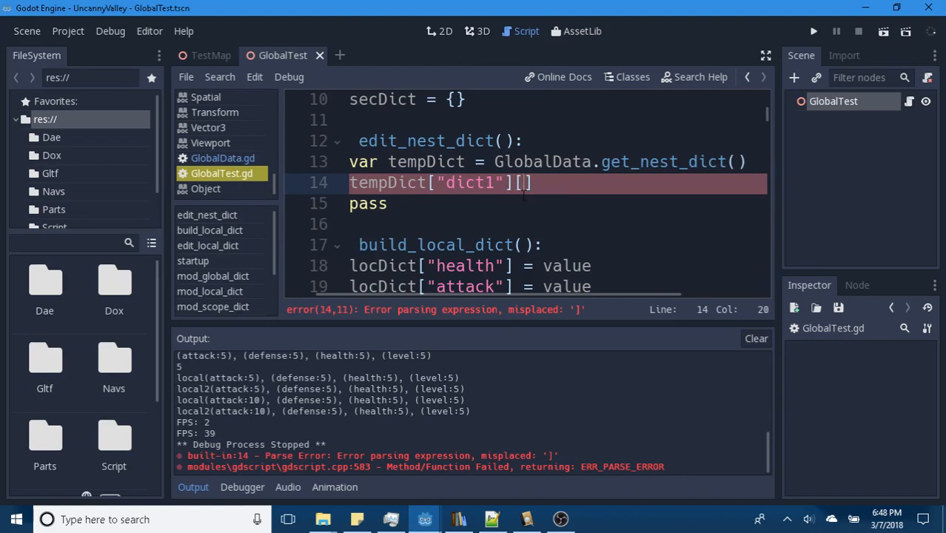
type("\"a")
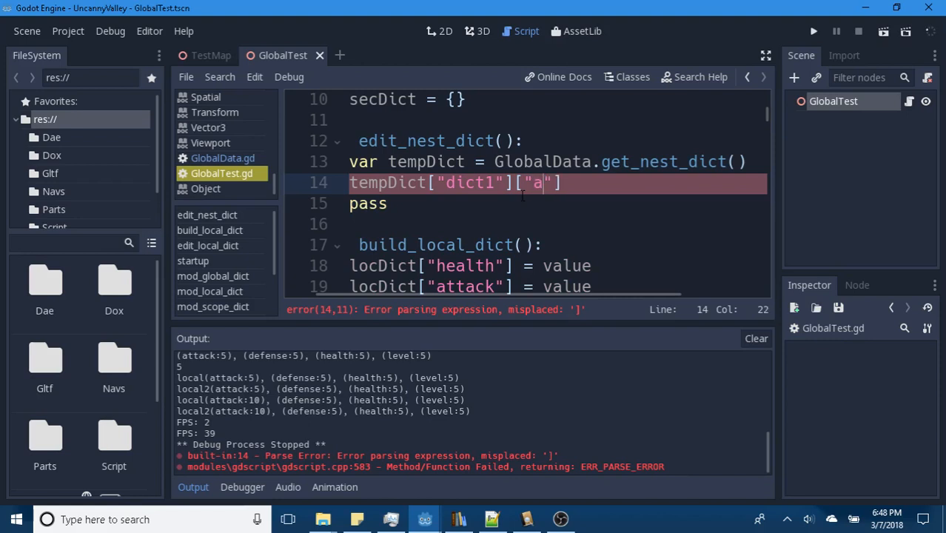
type("ttack")
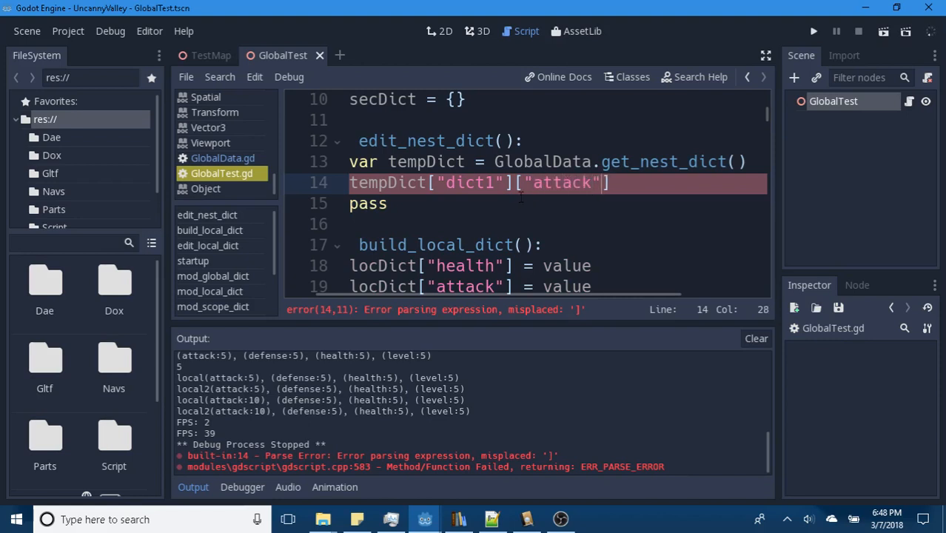
type("=")
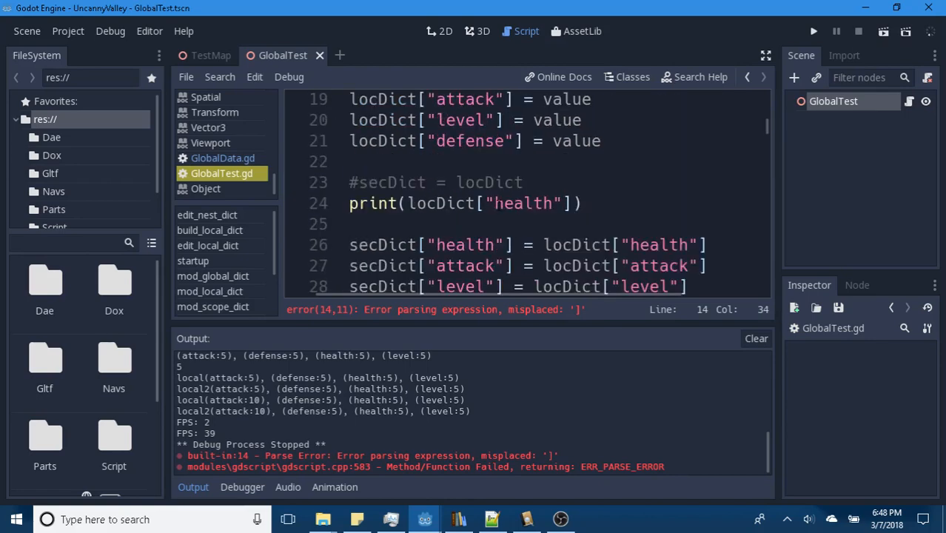
Set the nested attack to 20 and add print lines for dict1 and dict2.
scroll("down", 3)
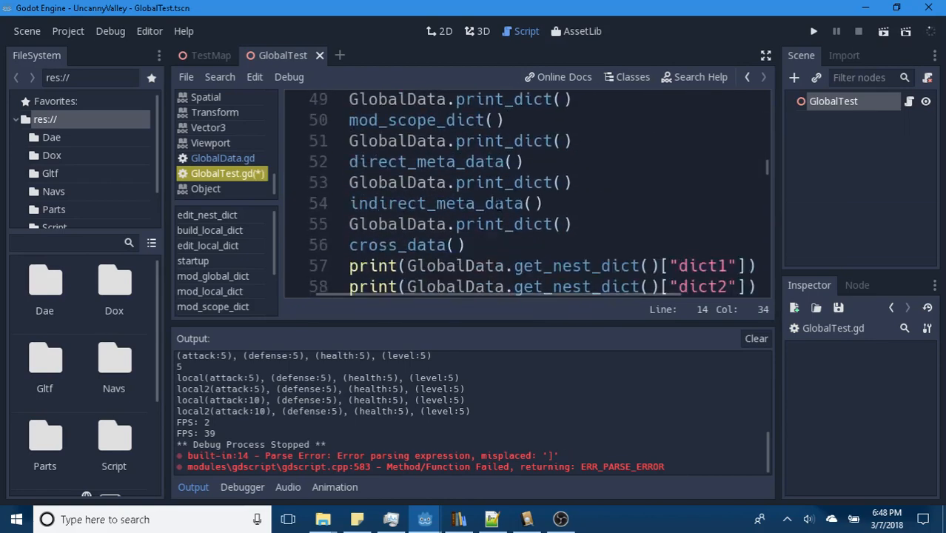
scroll("down", 3)
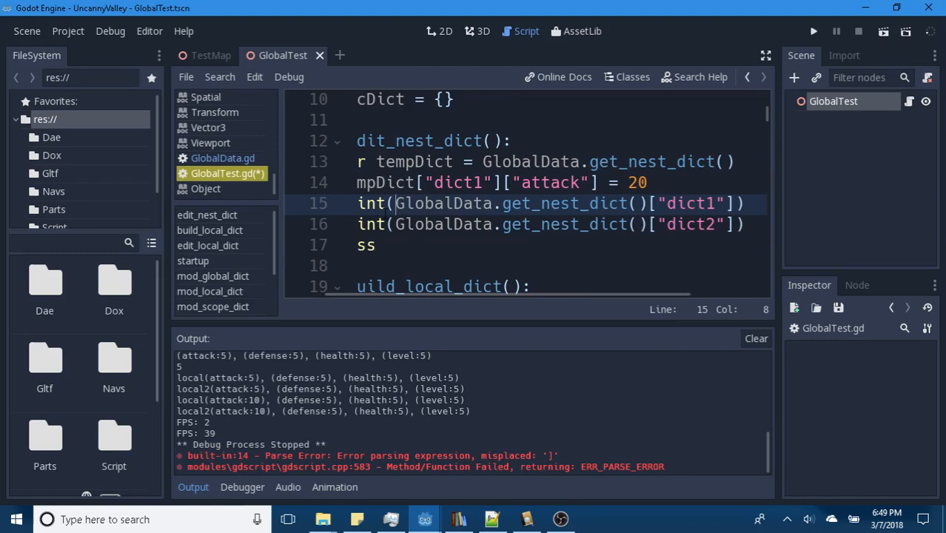
Label the two nested prints "nest1" and "nest2", then save the script.
type("\"")
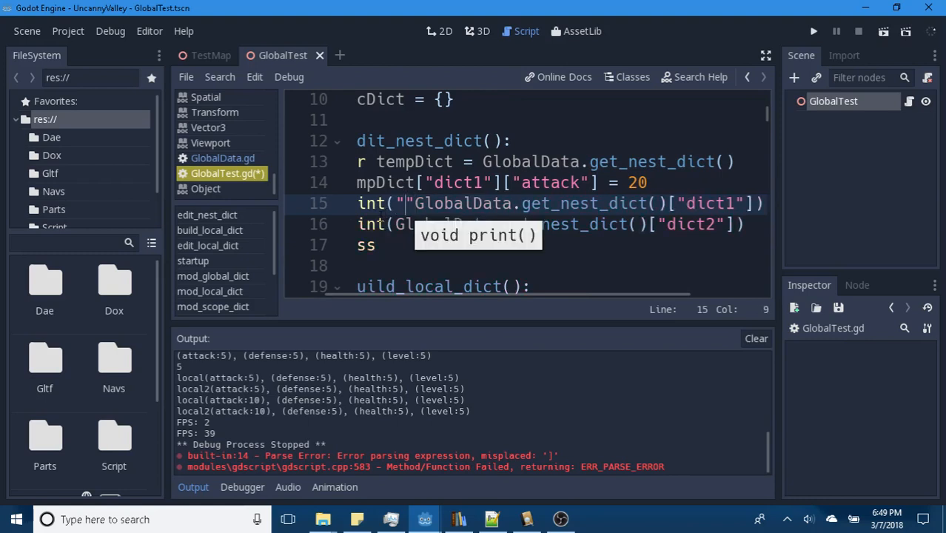
type("nest1")
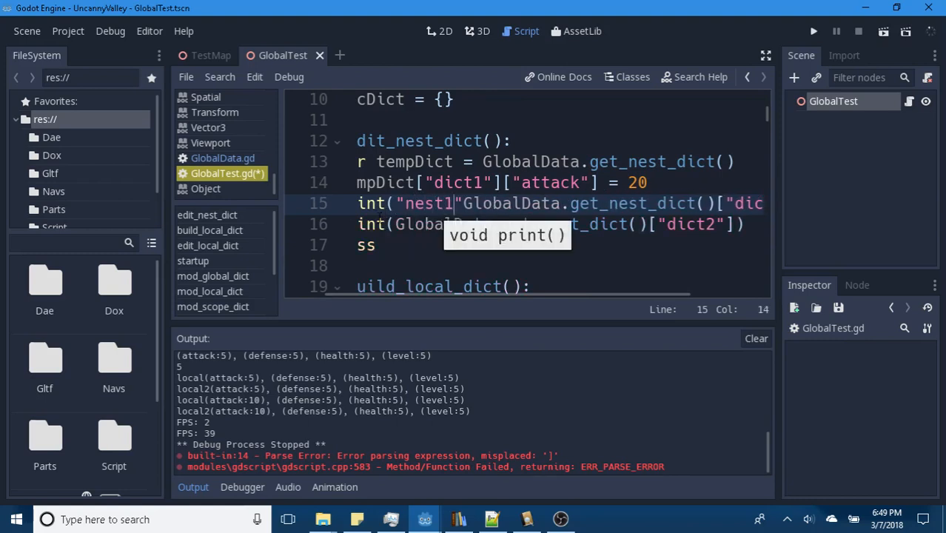
type(",")
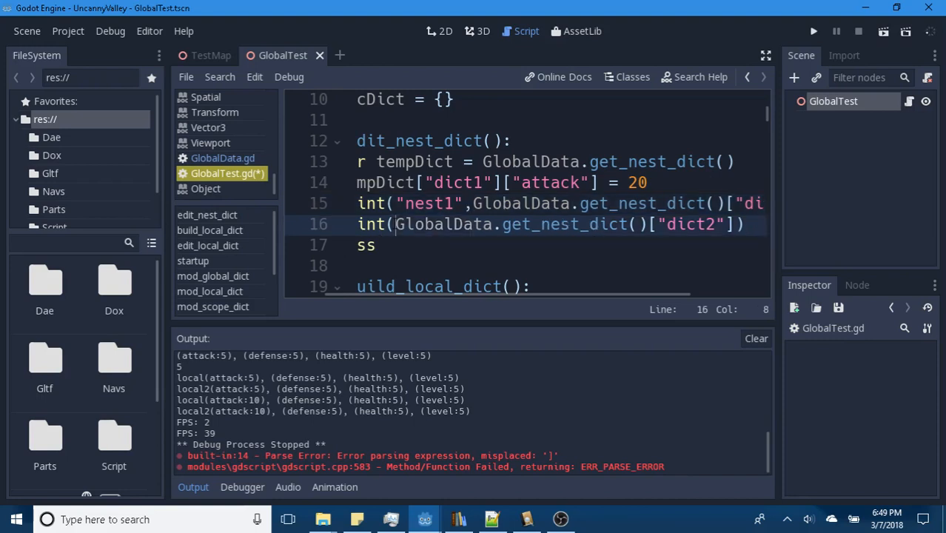
type("\"nest2\",")
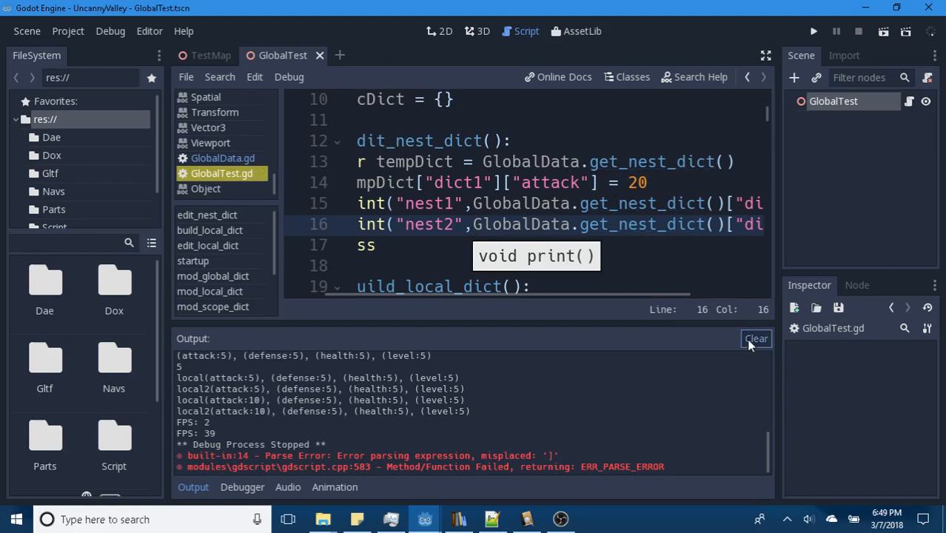
Clear the Output log and begin an 'edit_' line before pass in startup().
left_click(756, 338)
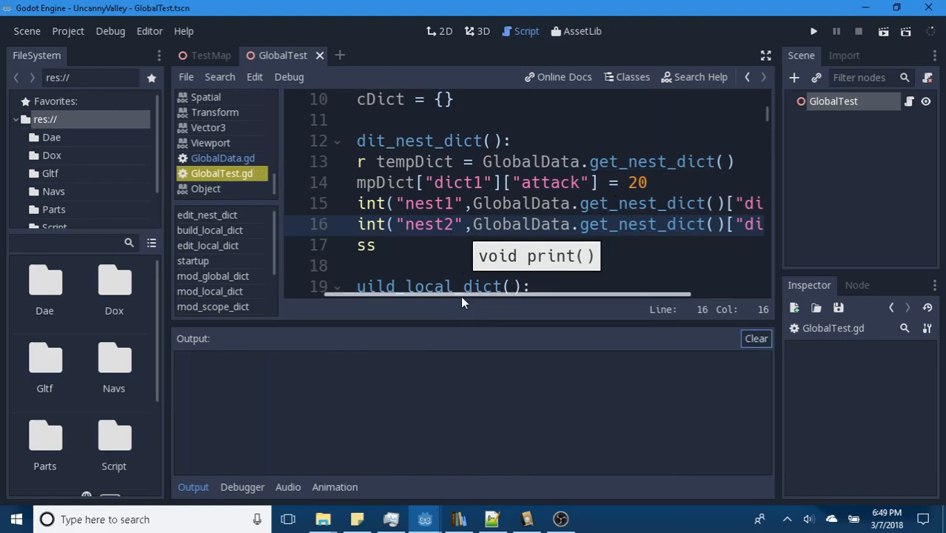
scroll("down", 3)
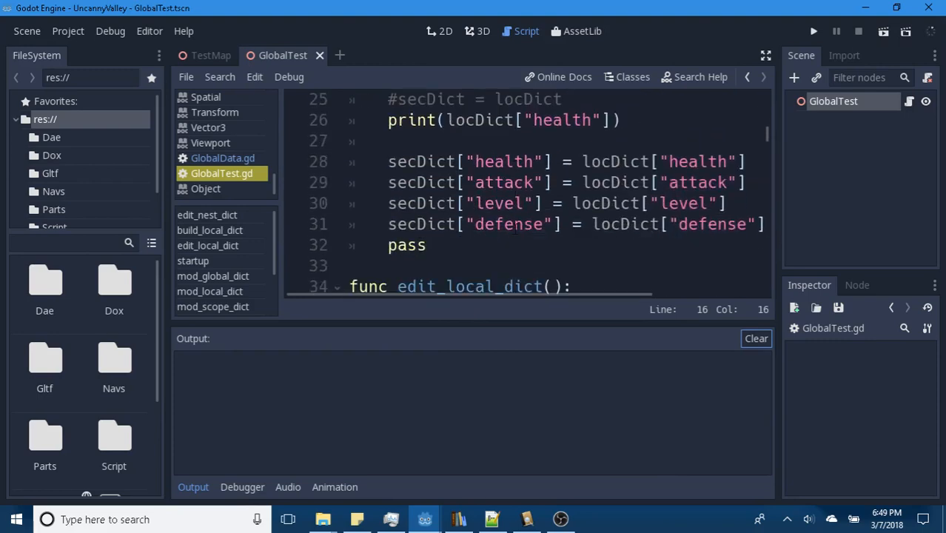
scroll("down", 3)
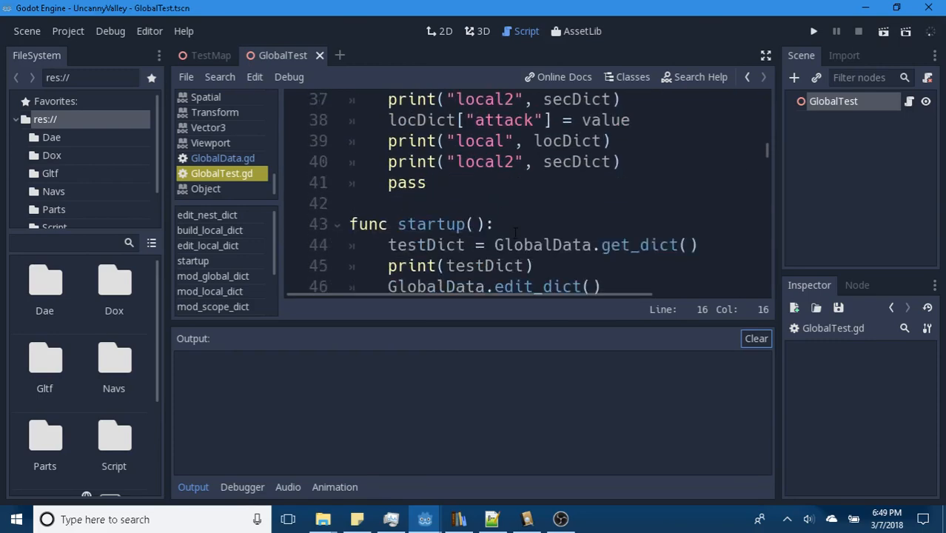
scroll("down", 3)
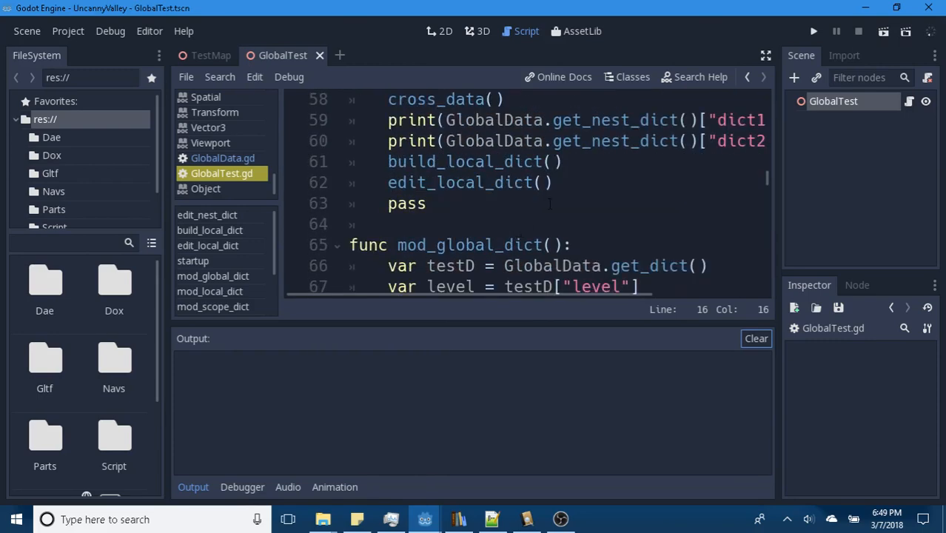
type("edit_")
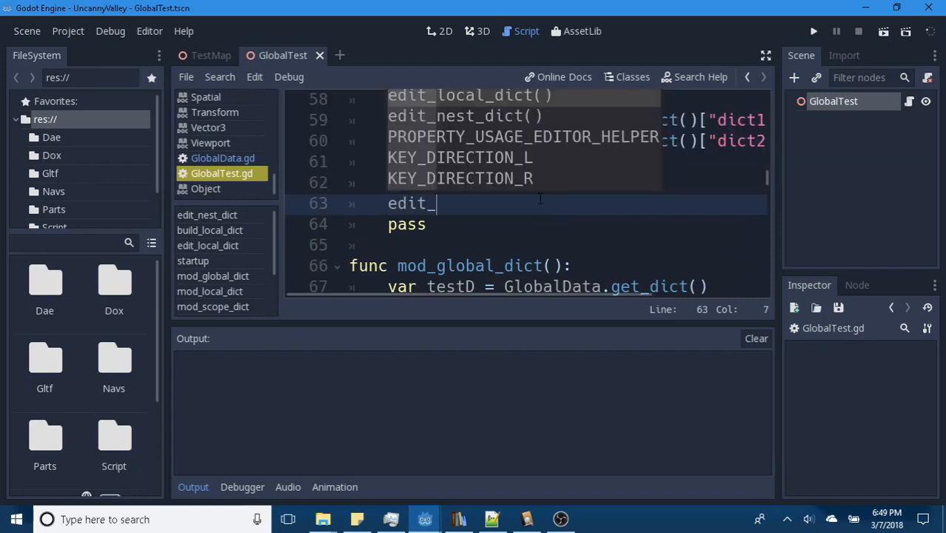
Call edit_nest_dict() in startup and run it, showing attack 20 in nest1 and nest2.
type("nest_dict(")
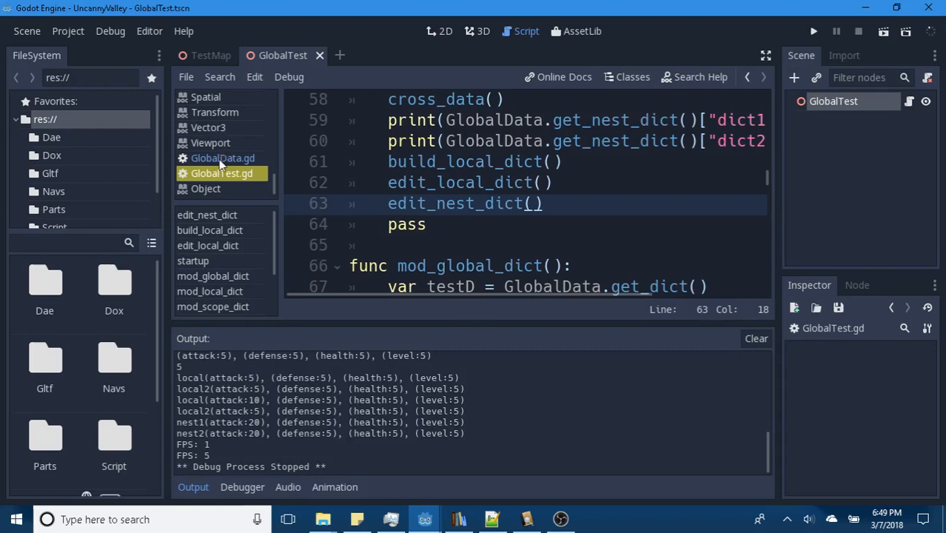
left_click(222, 158)
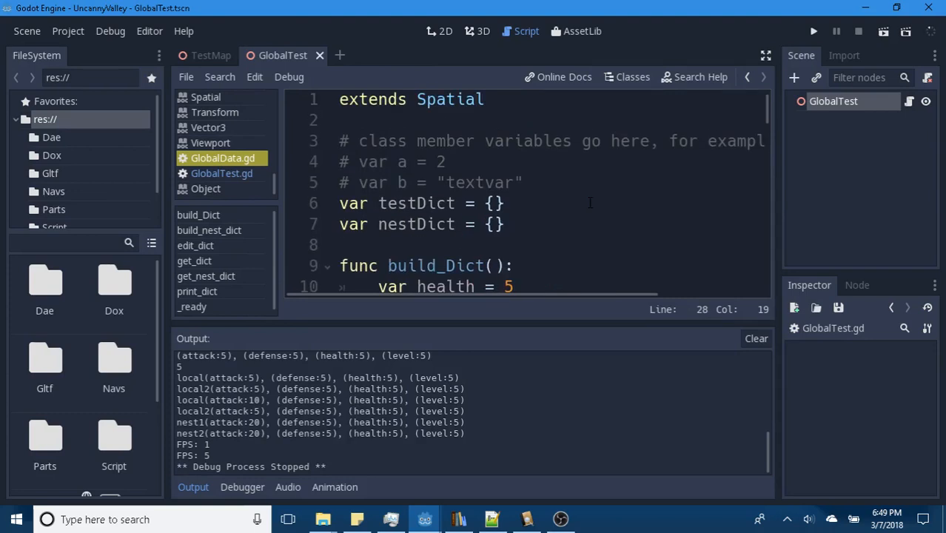
scroll("down", 3)
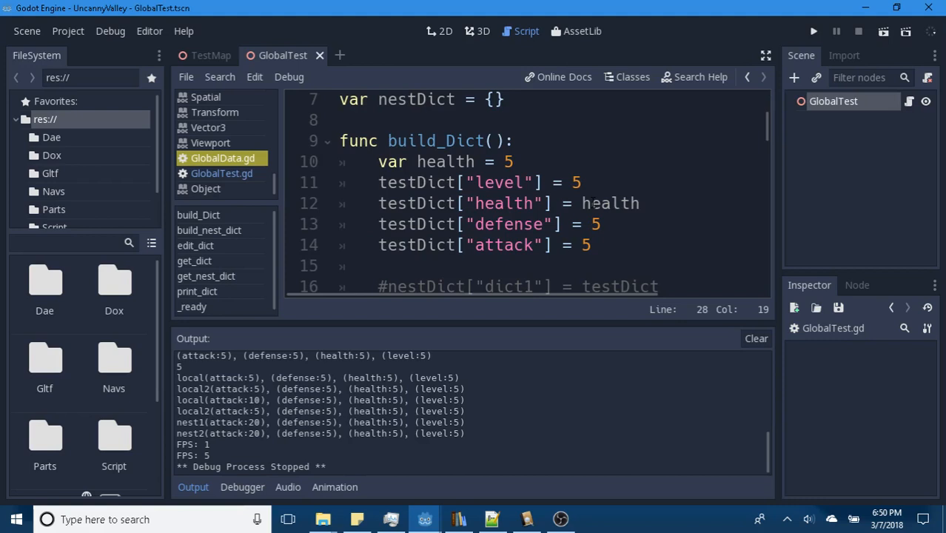
scroll("down", 3)
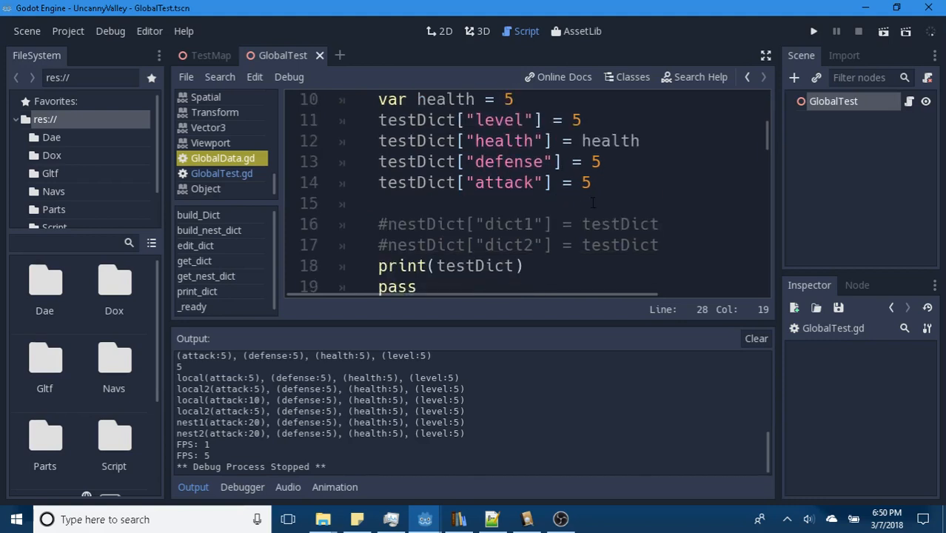
scroll("down", 3)
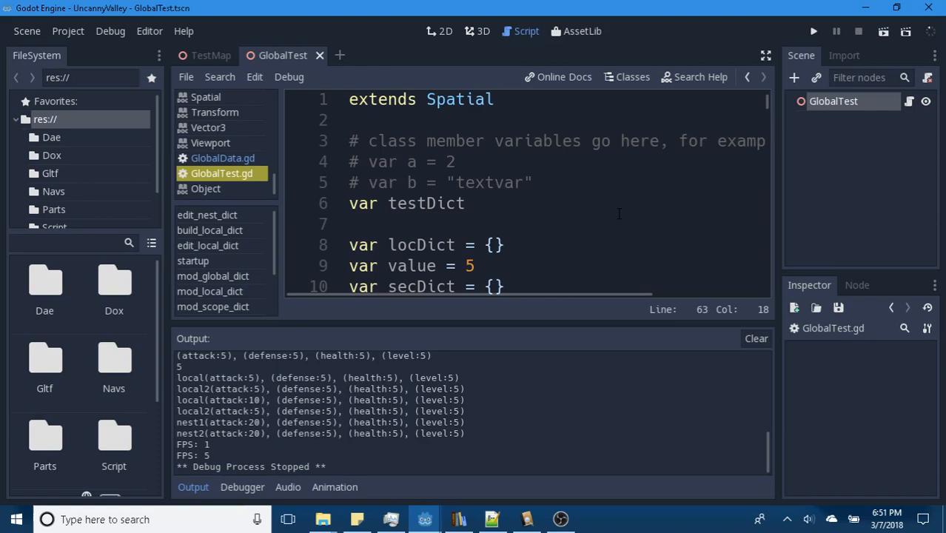
mouse_move(563, 221)
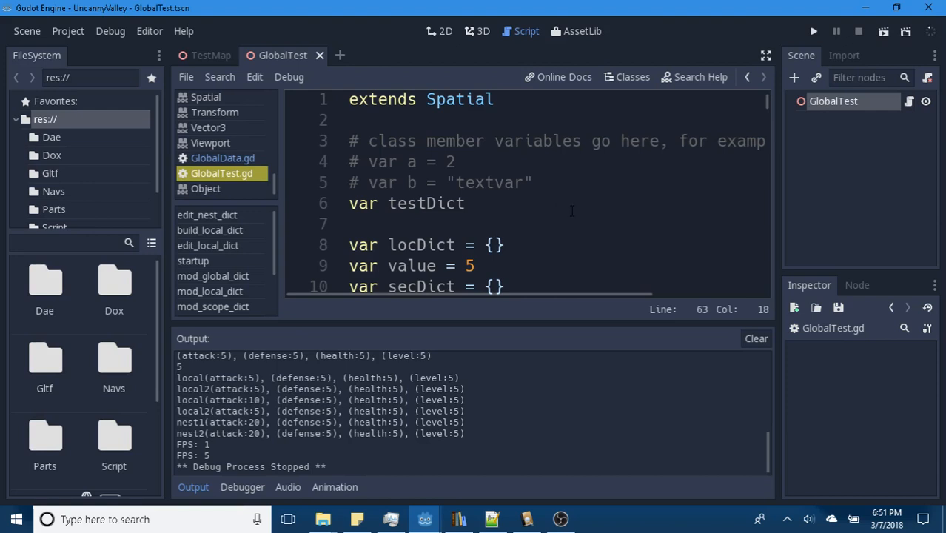
Scroll GlobalTest.gd past edit_local_dict and startup to mod_global_dict and mod_local_dict.
scroll("down", 3)
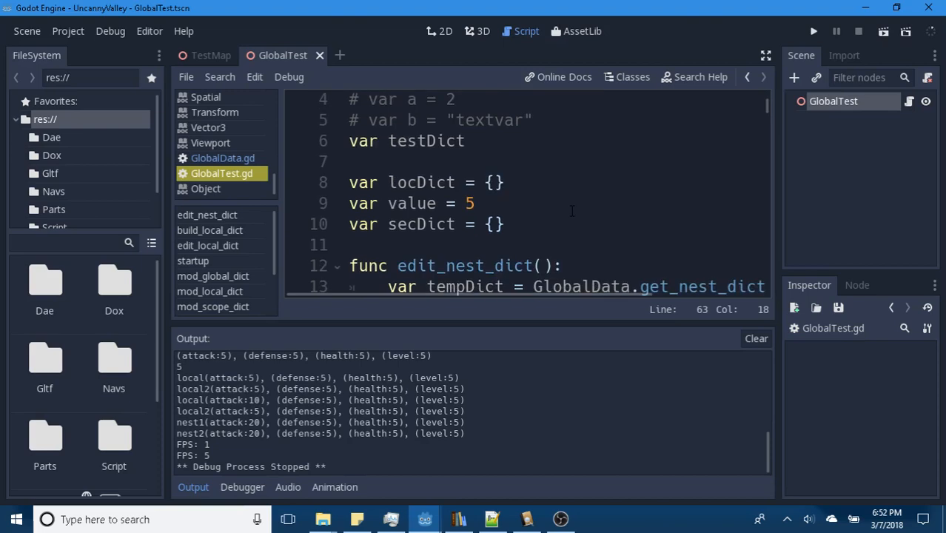
scroll("down", 3)
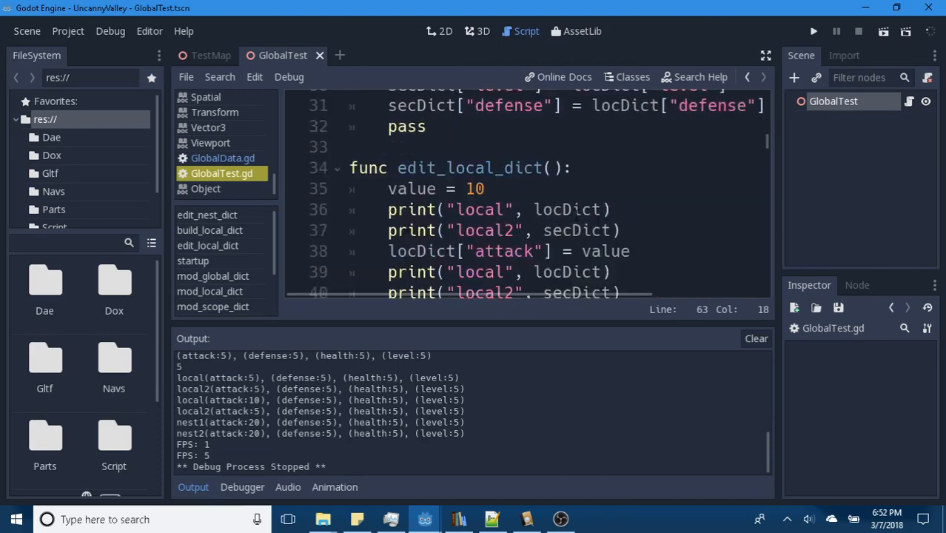
scroll("down", 3)
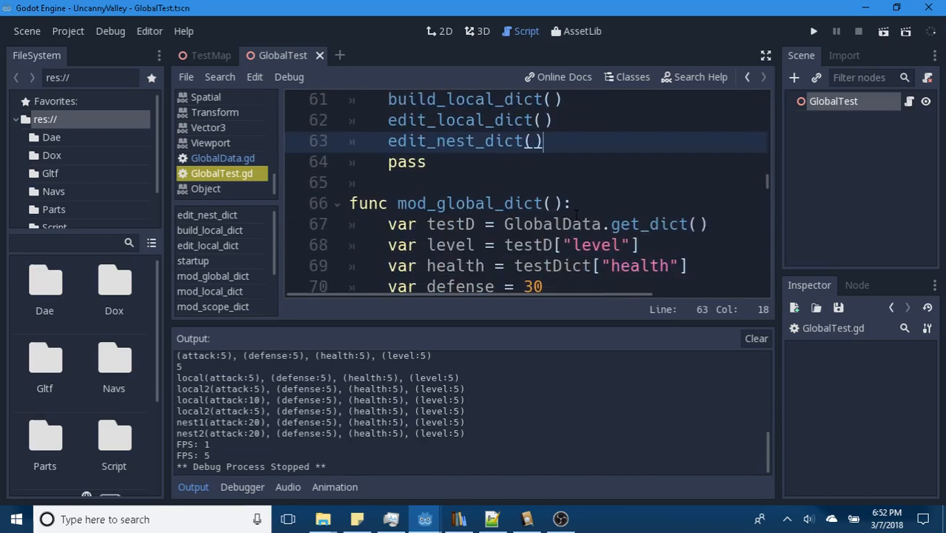
scroll("down", 3)
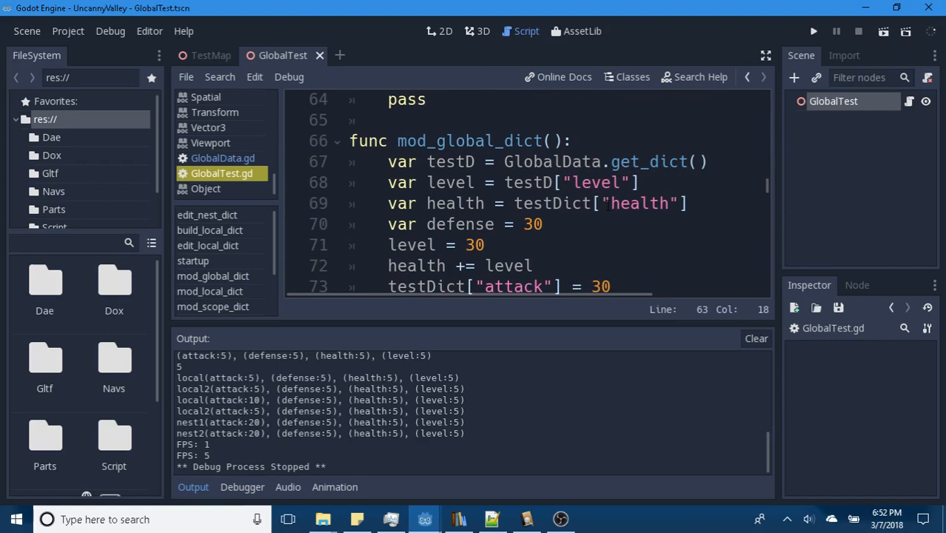
scroll("down", 3)
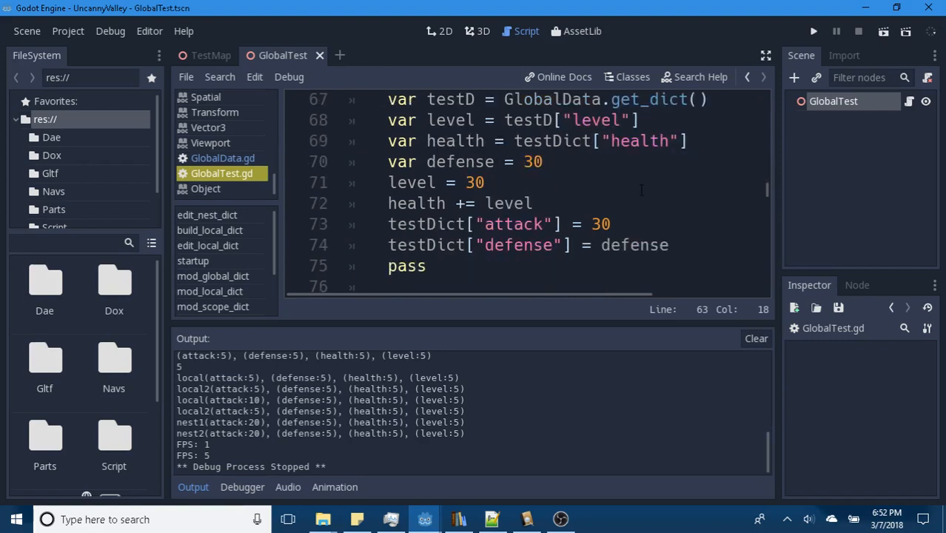
scroll("down", 3)
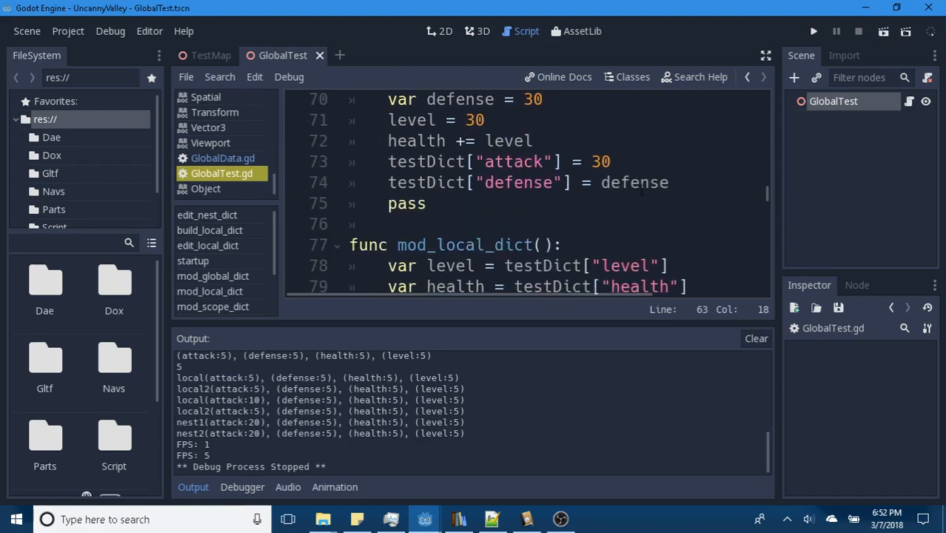
scroll("down", 3)
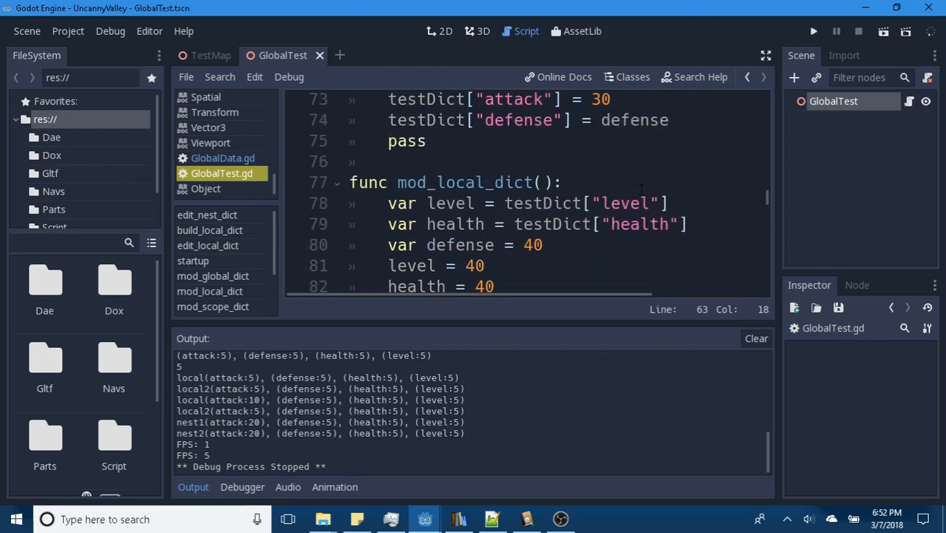
scroll("down", 3)
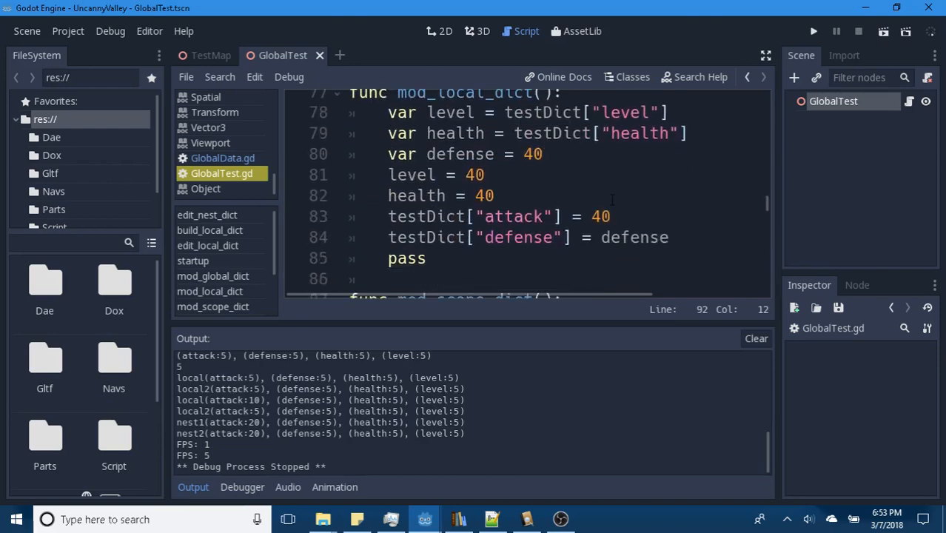
Scroll past mod_scope_dict to direct_meta_data at line 100, which stores and prints meta1.
scroll("down", 3)
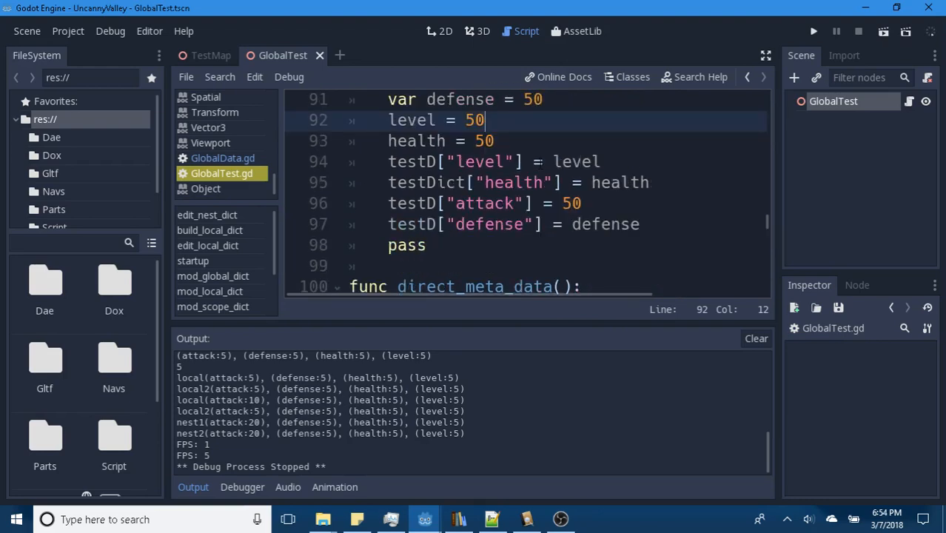
scroll("down", 3)
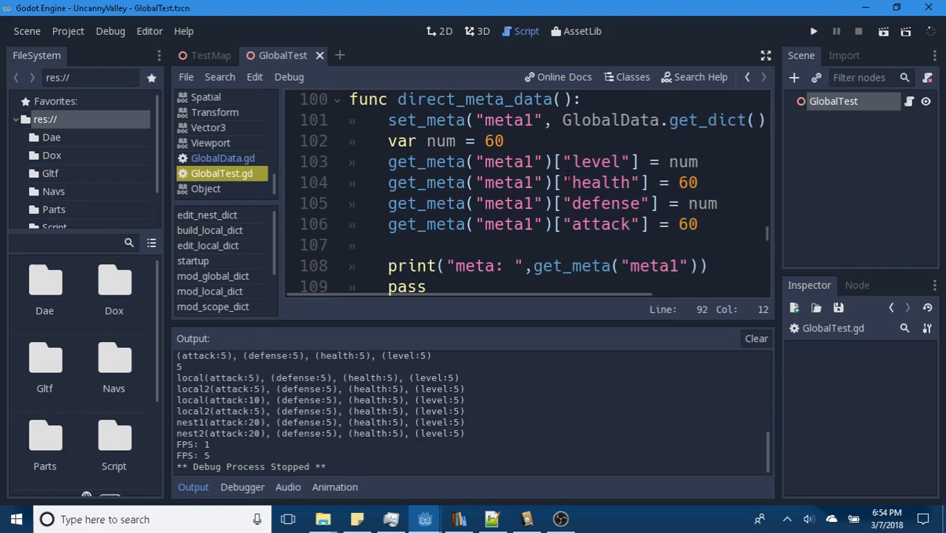
mouse_move(402, 424)
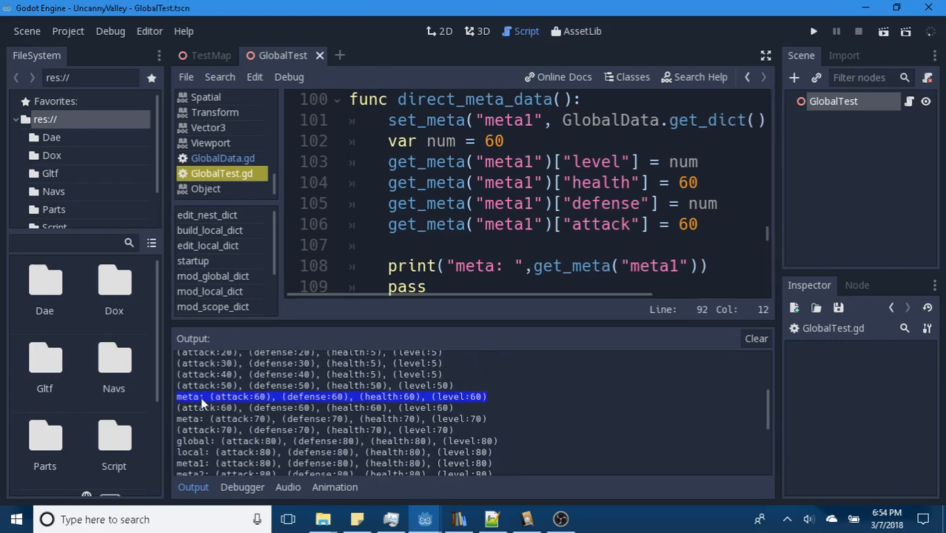
mouse_move(384, 408)
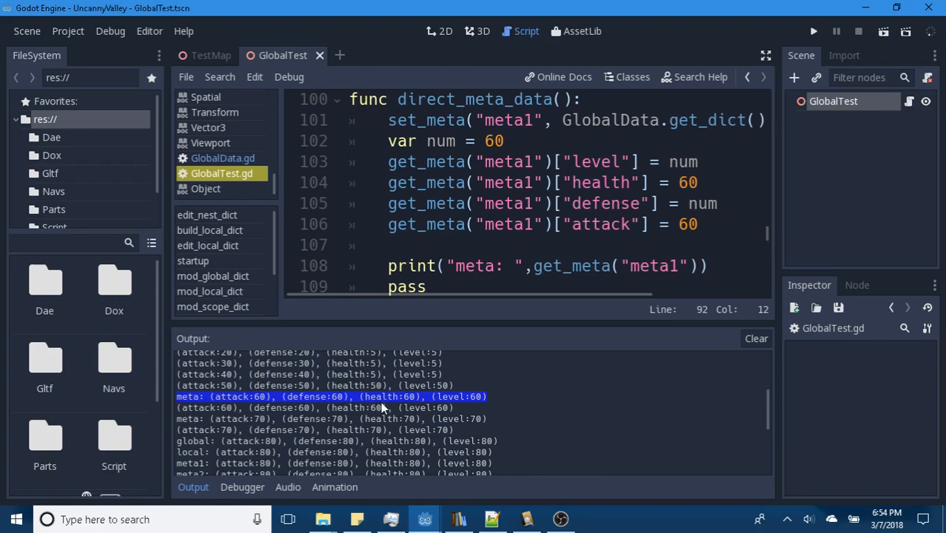
mouse_move(368, 434)
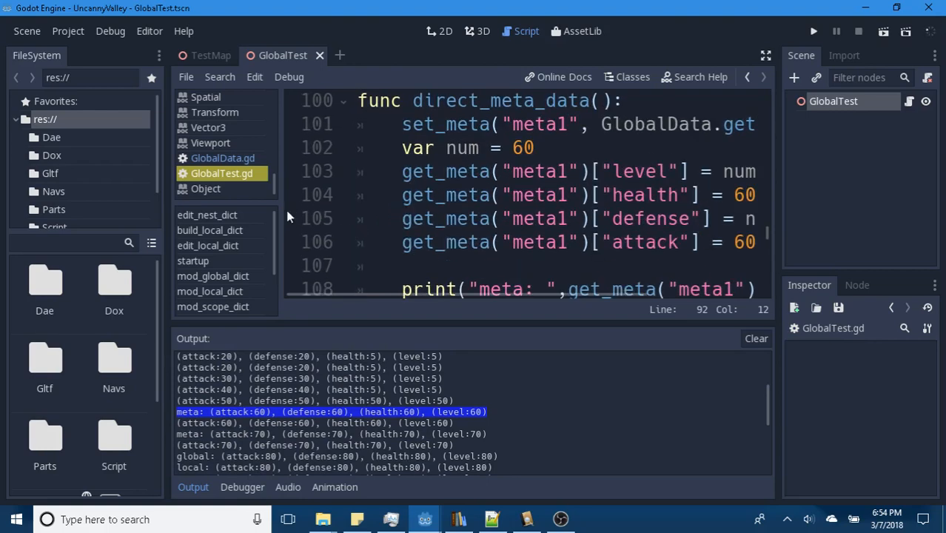
Scroll down to indirect_meta_data, which stores testDict as meta2 with stats of 70.
scroll("down", 3)
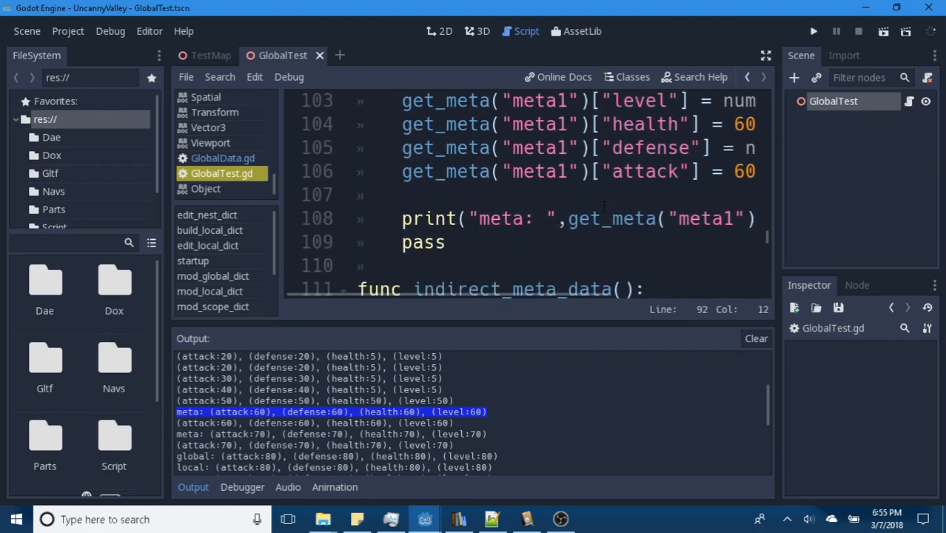
scroll("down", 3)
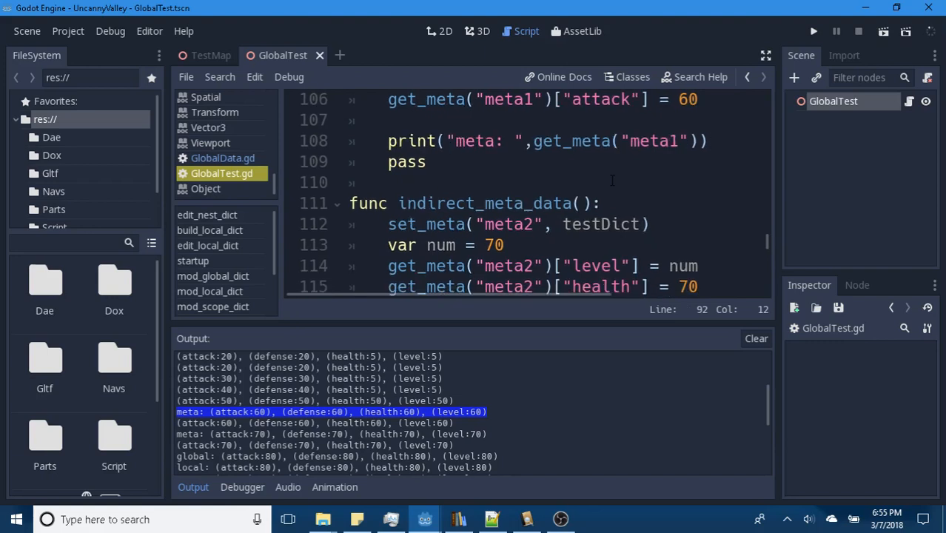
mouse_move(332, 418)
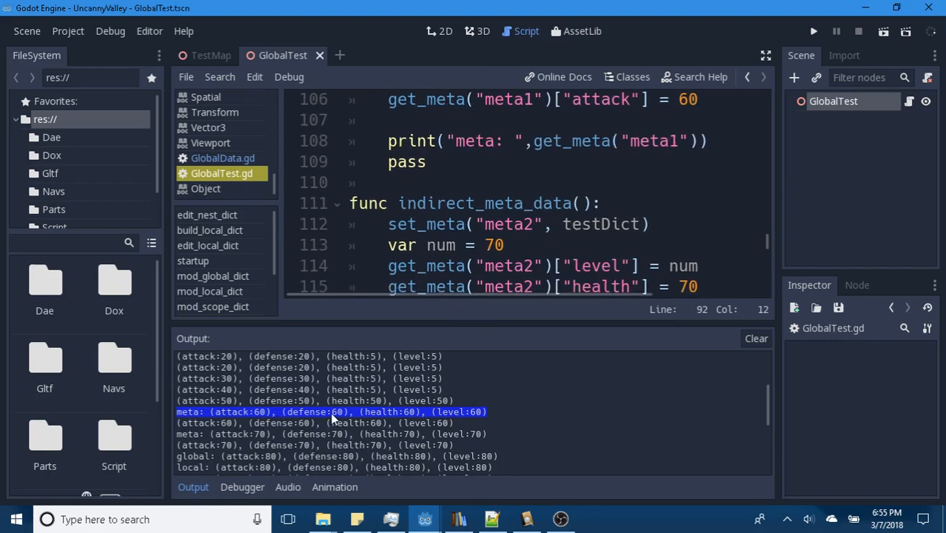
mouse_move(221, 435)
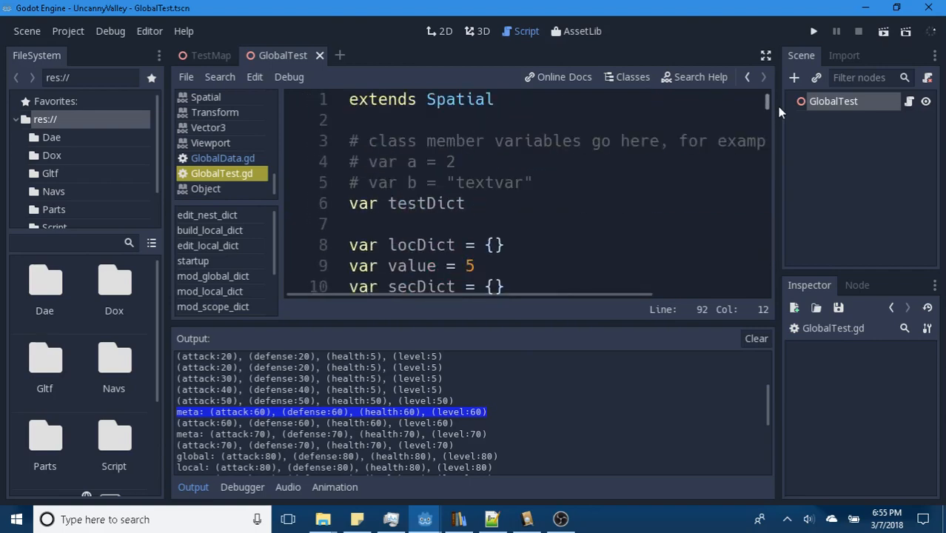
scroll("down", 3)
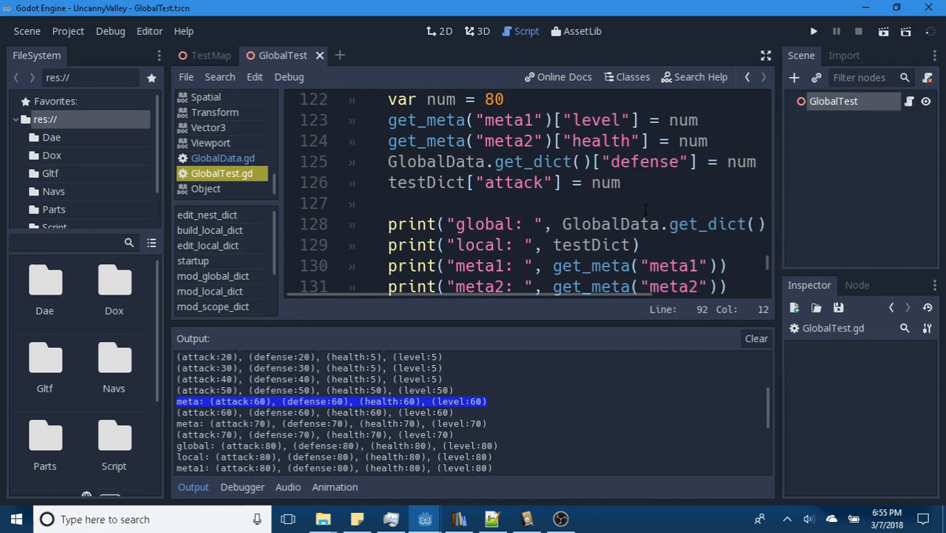
scroll("down", 3)
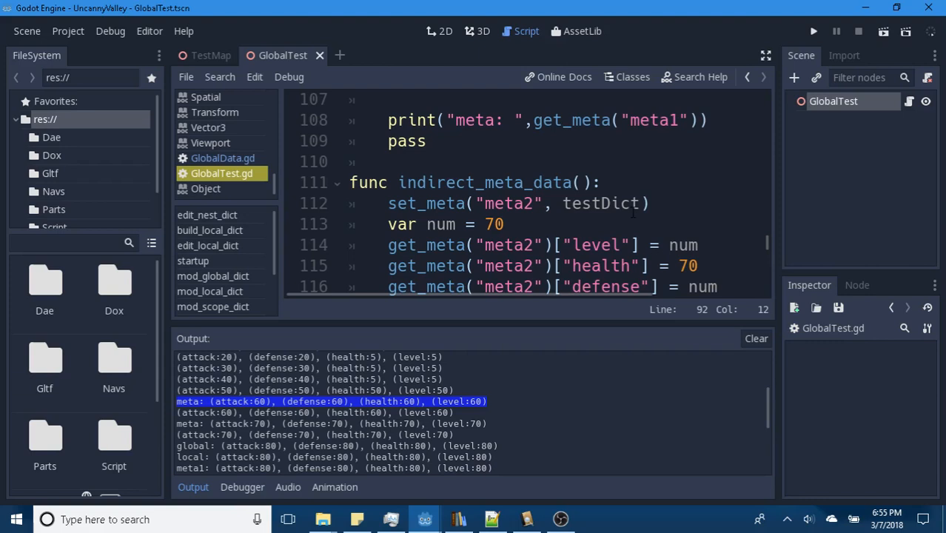
mouse_move(625, 209)
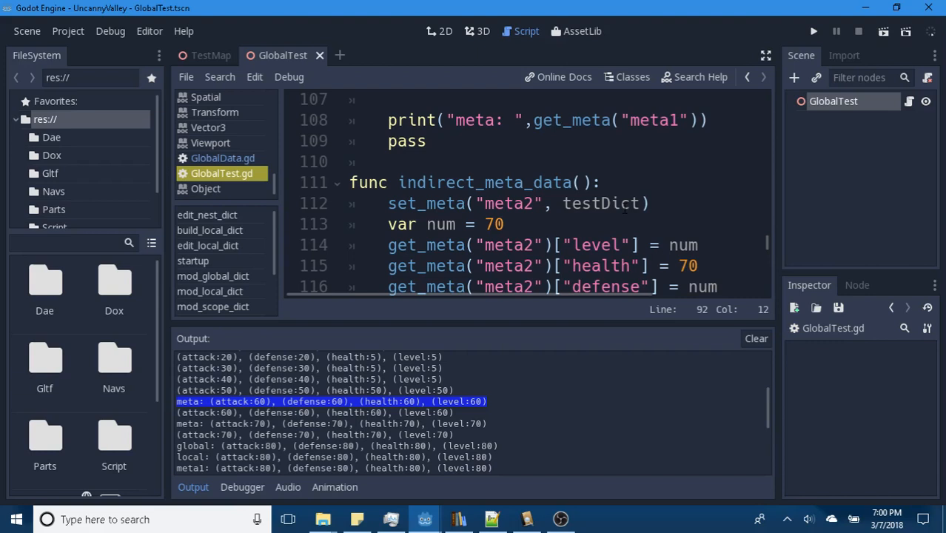
mouse_move(707, 169)
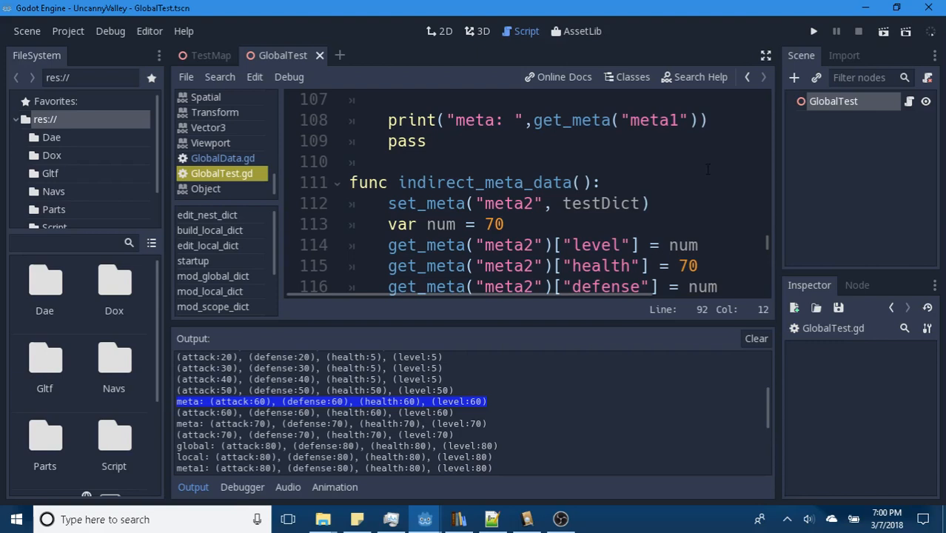